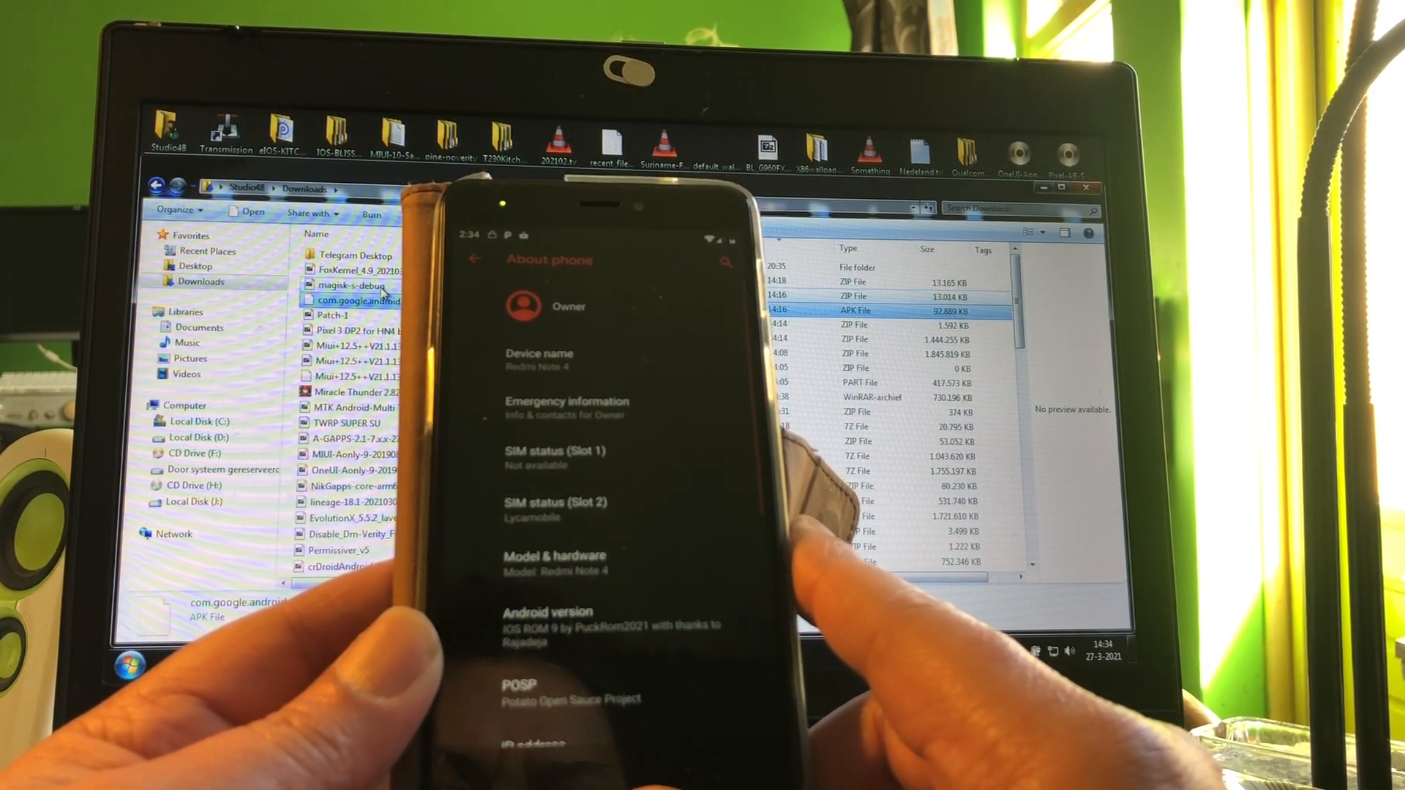
Scroll through About phone before rebooting the Redmi Note 4 into TWRP recovery.
{"action": "scroll", "scroll_direction": "down", "scroll_amount": 3}
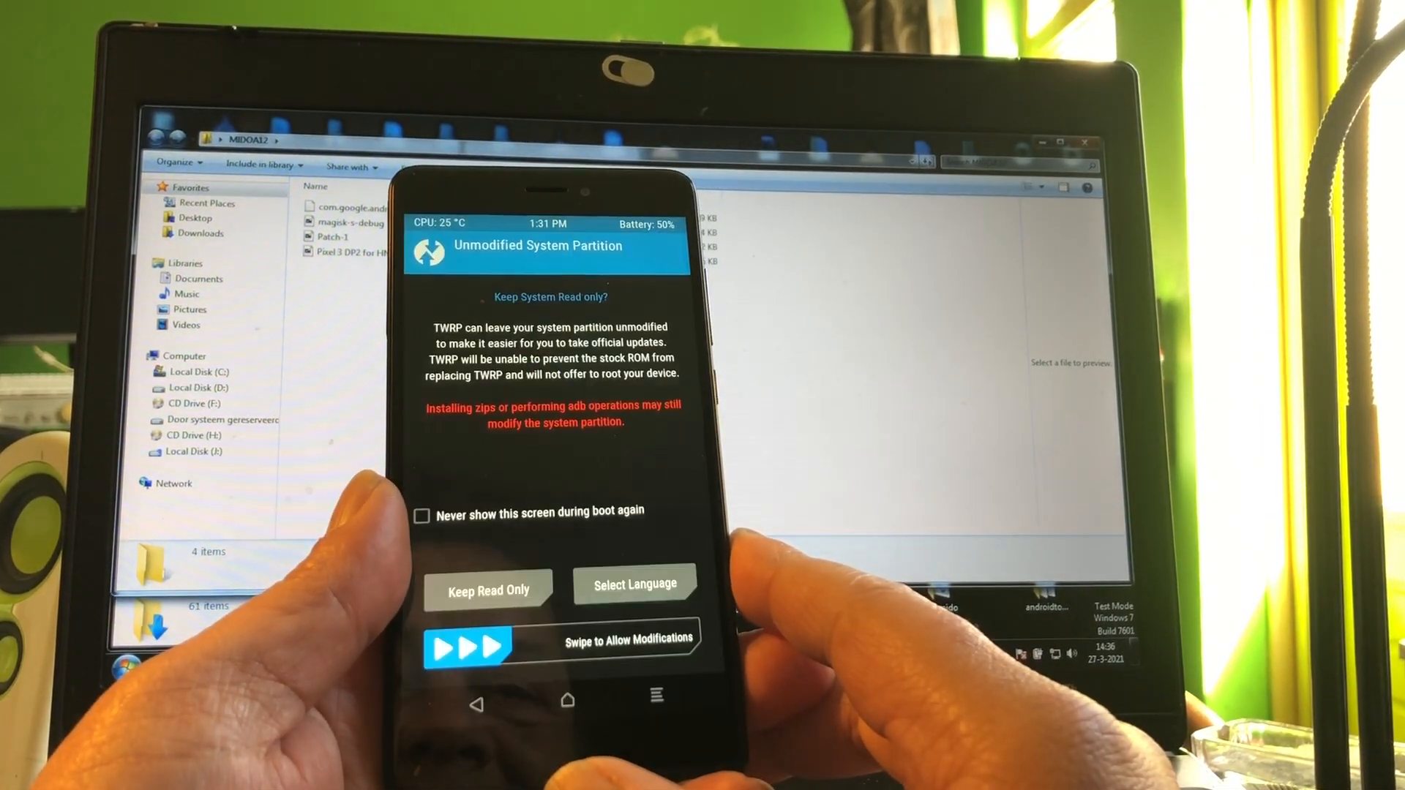
Allow system modifications, glance at internal storage, and return to the TWRP main menu.
{"action": "left_click_drag", "start_coordinate": [440, 647], "coordinate": [646, 647]}
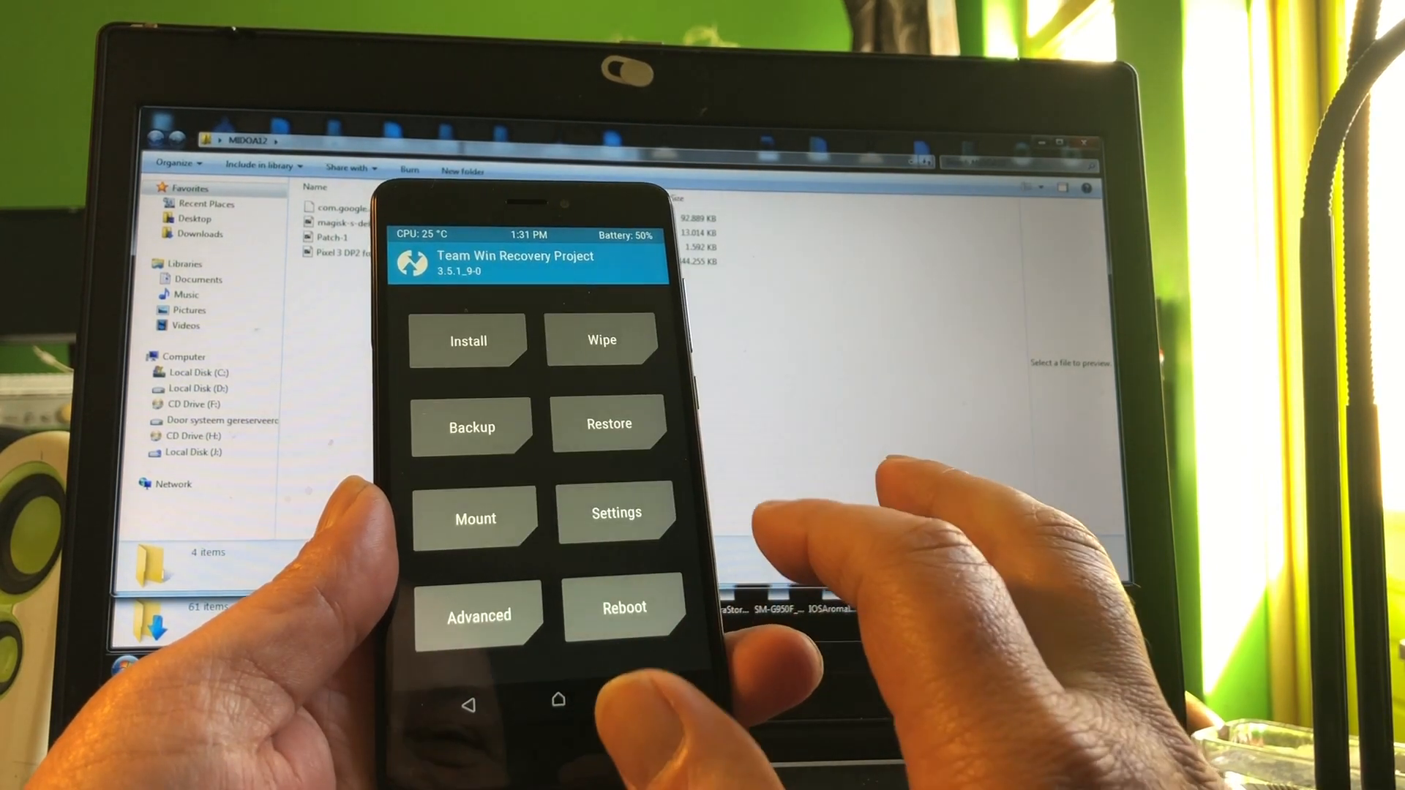
{"action": "left_click", "coordinate": [602, 338]}
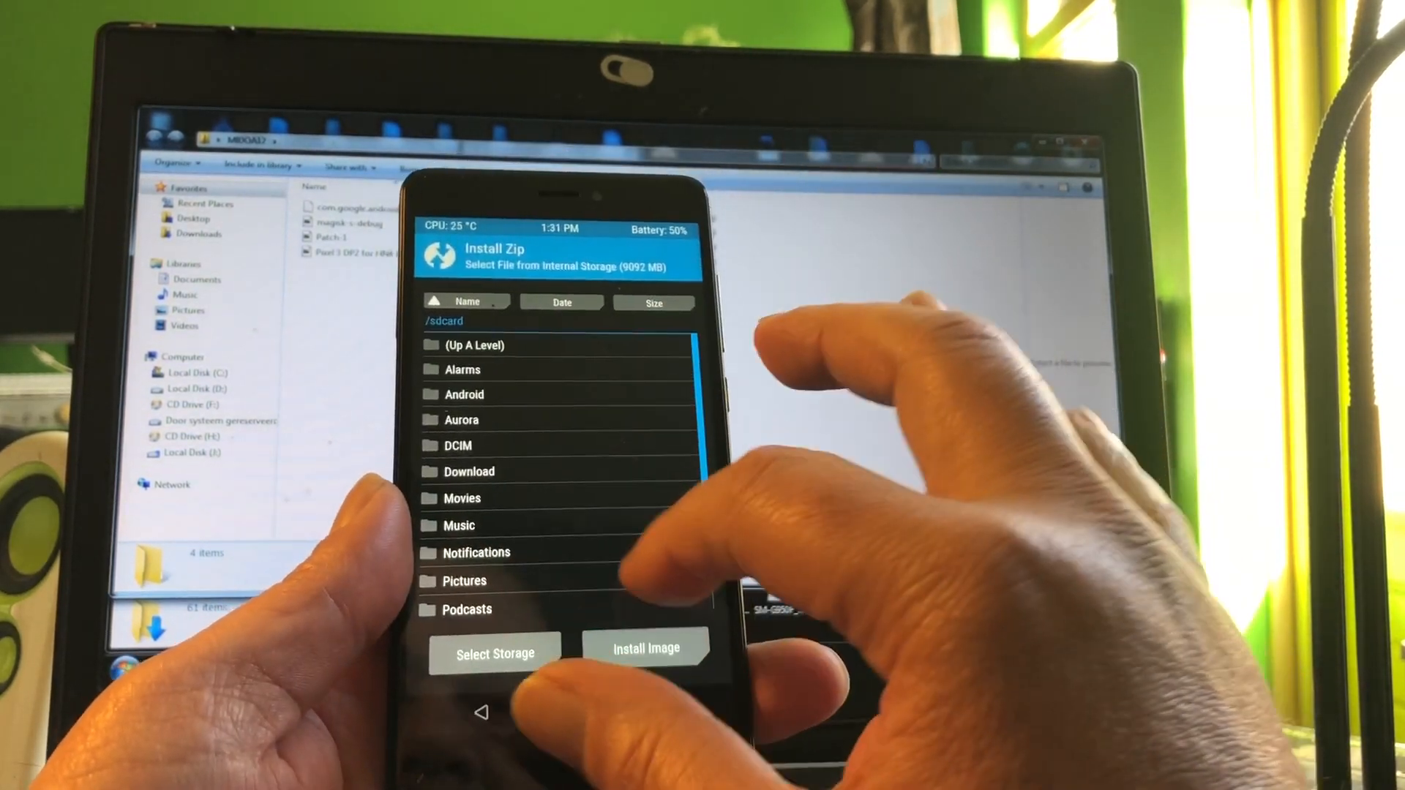
{"action": "left_click", "coordinate": [482, 713]}
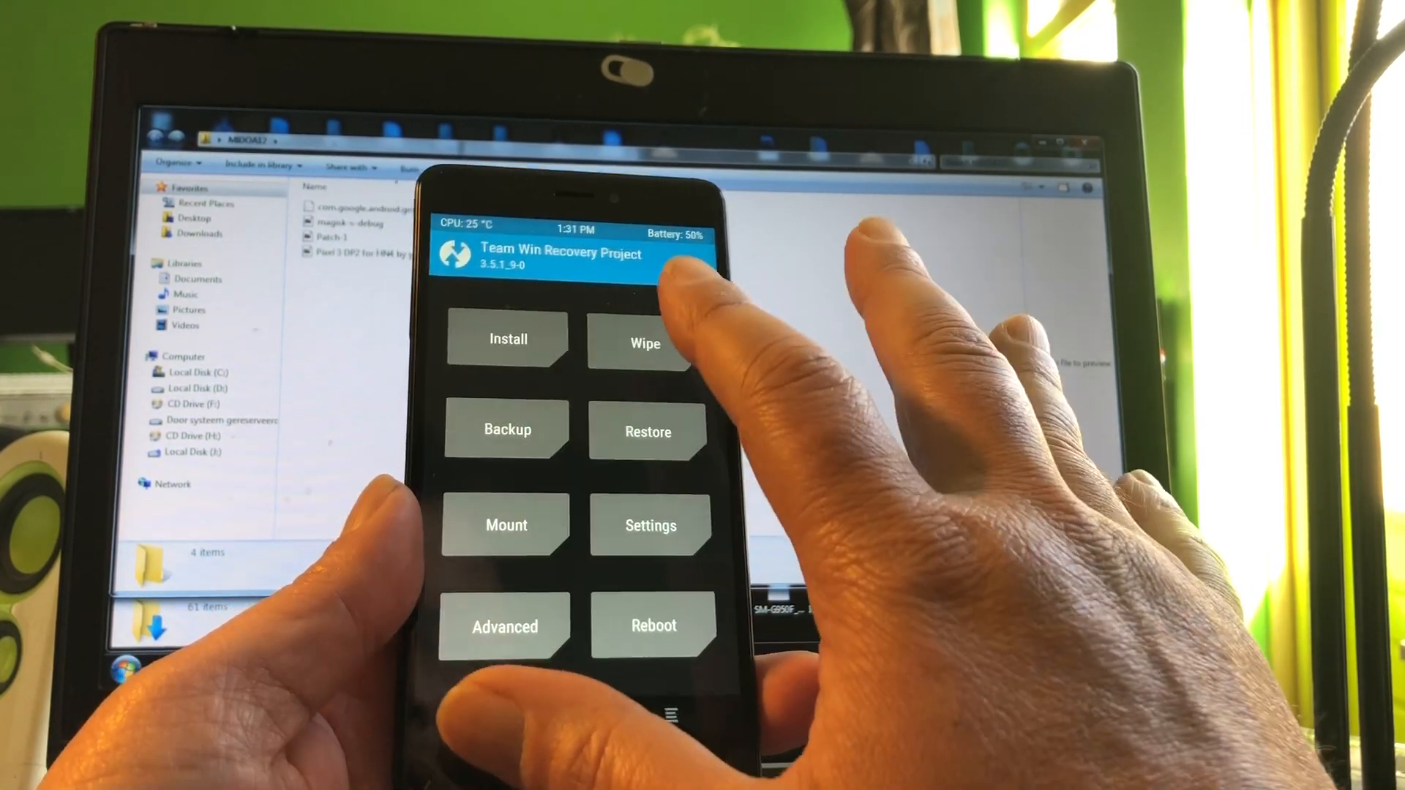
Format the data partition from the Wipe menu and go back once it completes.
{"action": "left_click", "coordinate": [644, 343]}
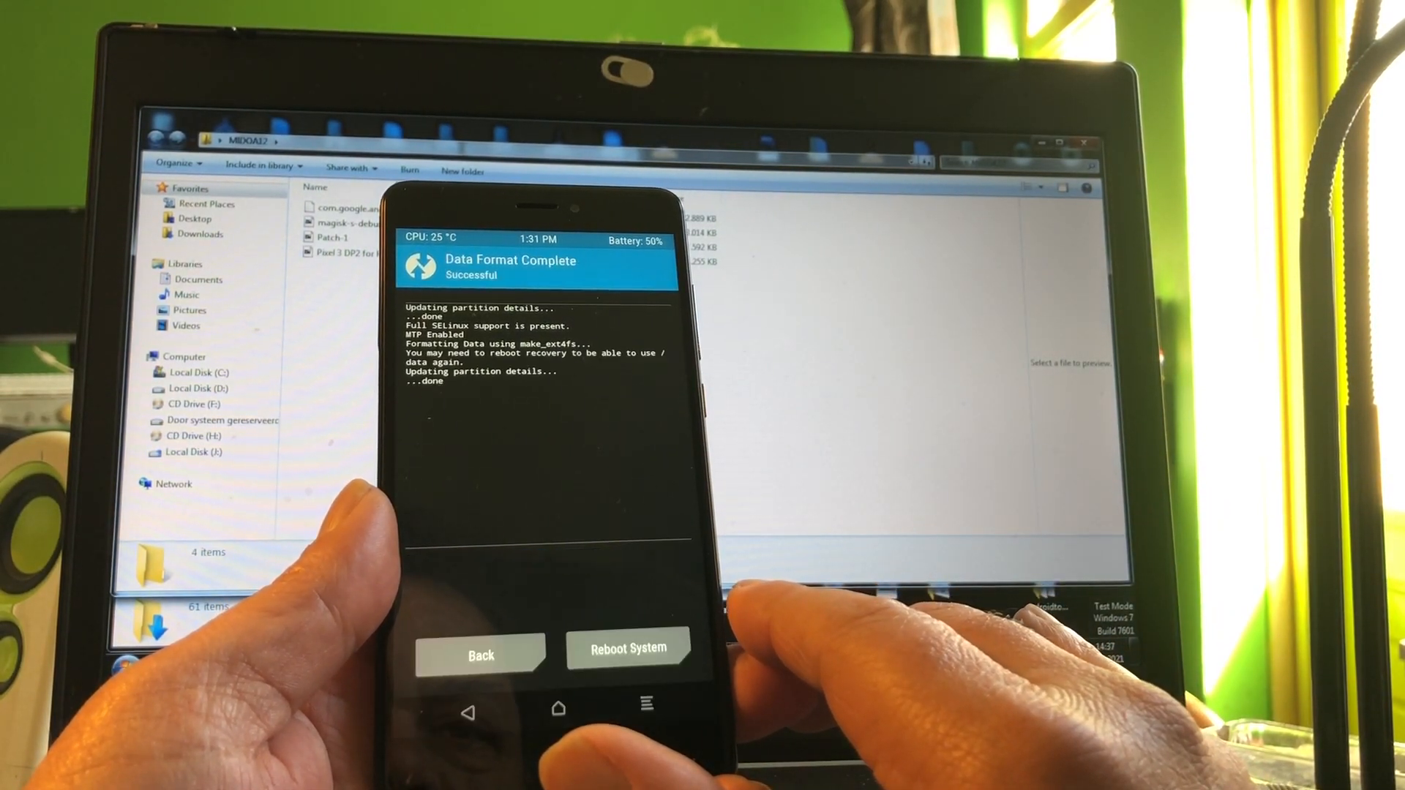
{"action": "left_click", "coordinate": [628, 648]}
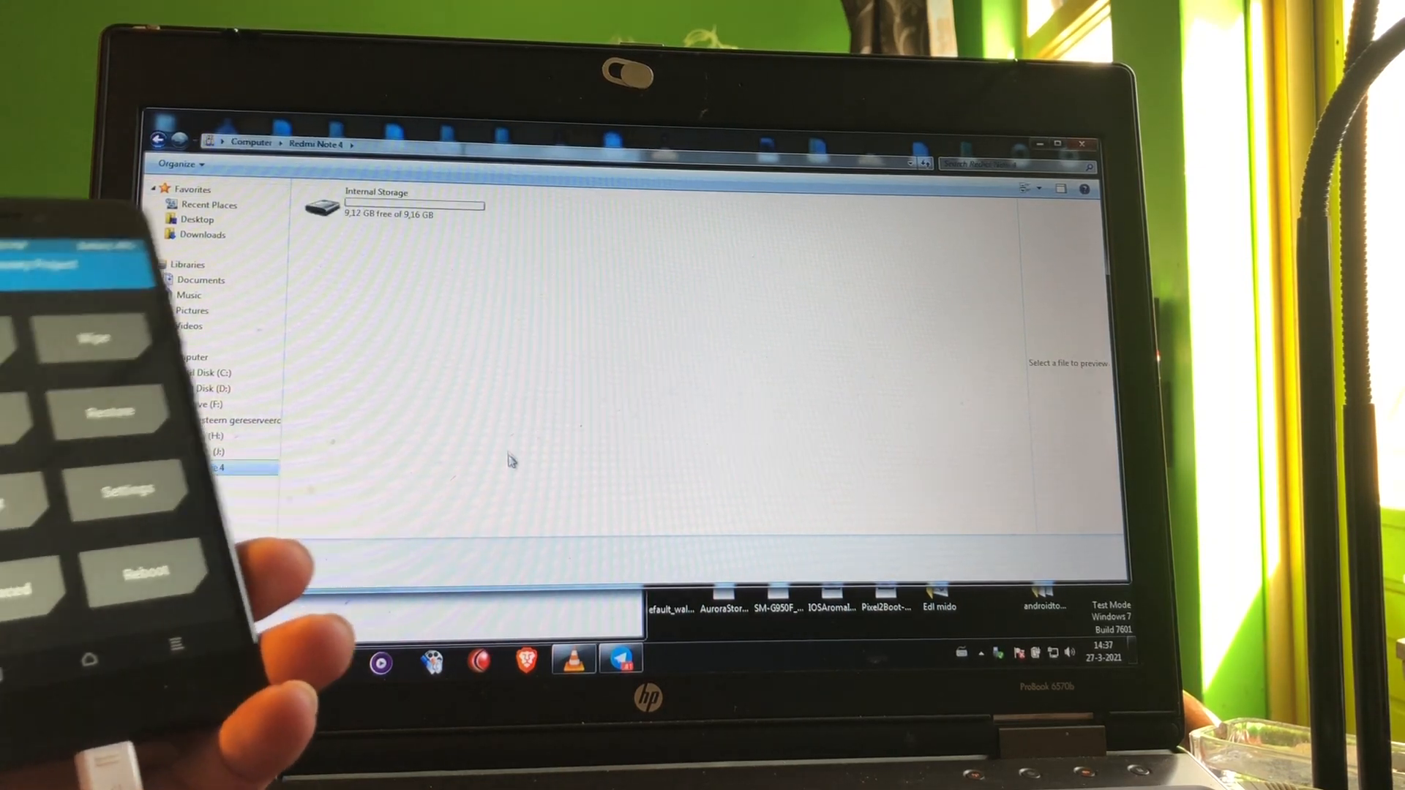
Paste the ROM, Magisk and patch zip files into the phone's empty internal storage.
{"action": "right_click", "coordinate": [616, 376]}
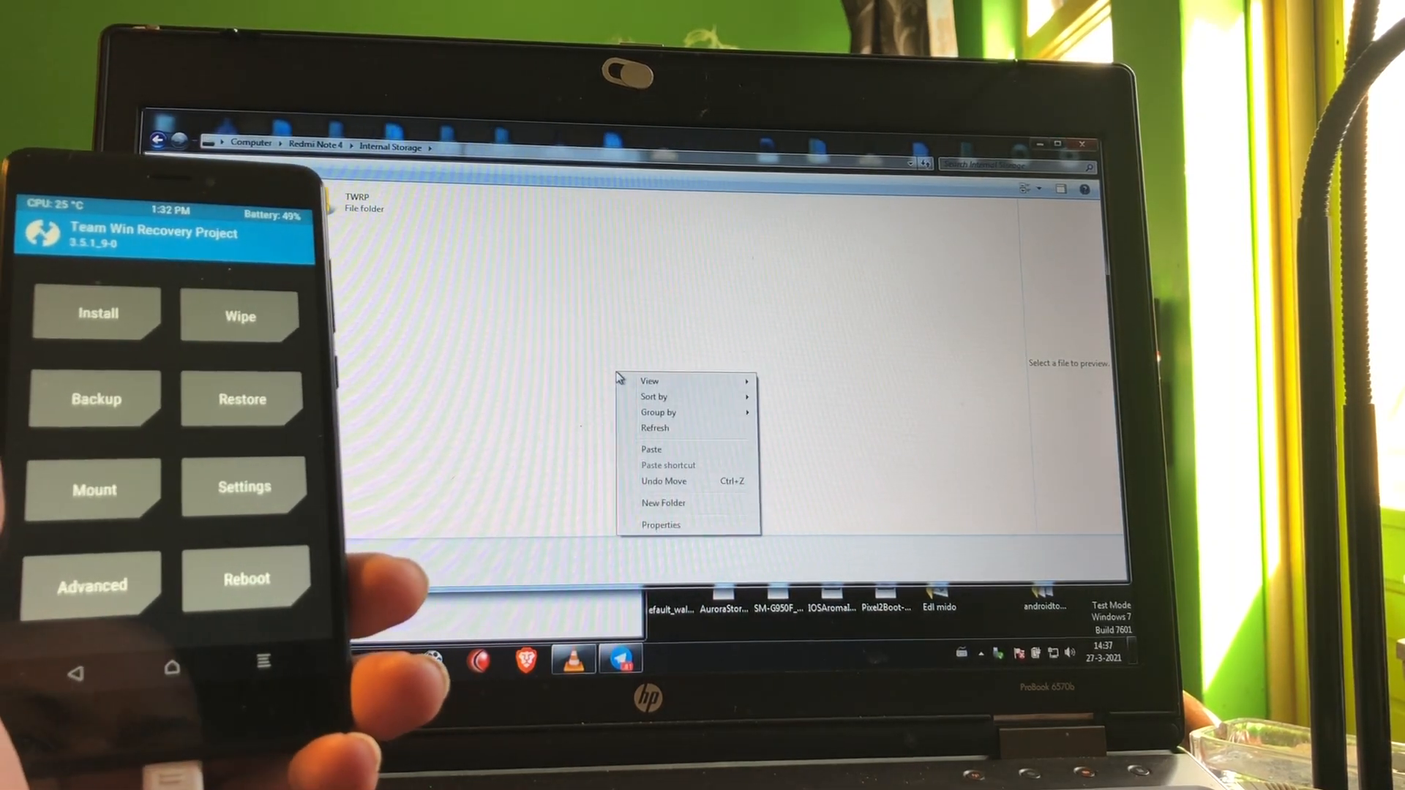
{"action": "left_click", "coordinate": [671, 457]}
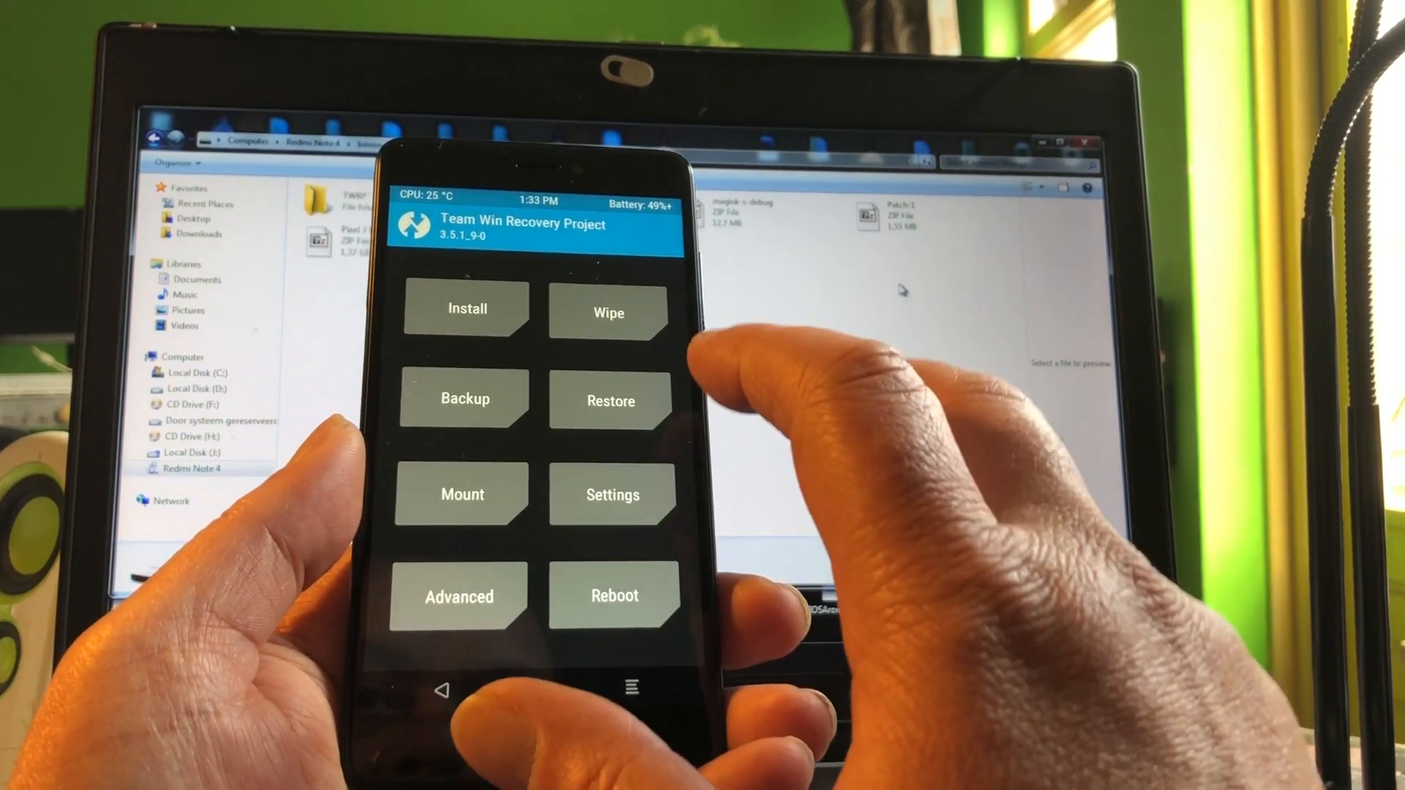
Select Pixel 3 DP2 for HN4 by yash.zip from storage to flash it.
{"action": "left_click", "coordinate": [466, 309]}
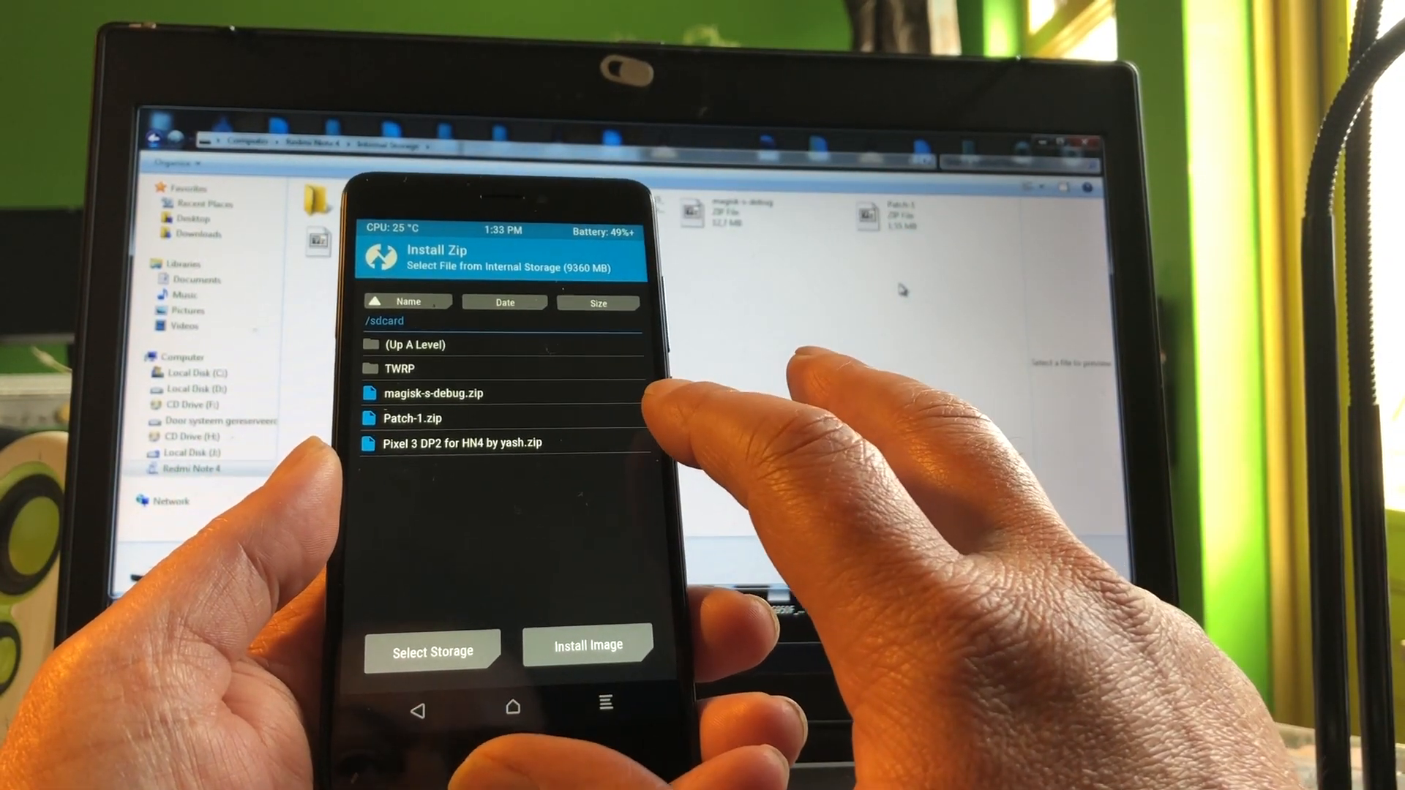
{"action": "left_click", "coordinate": [452, 442]}
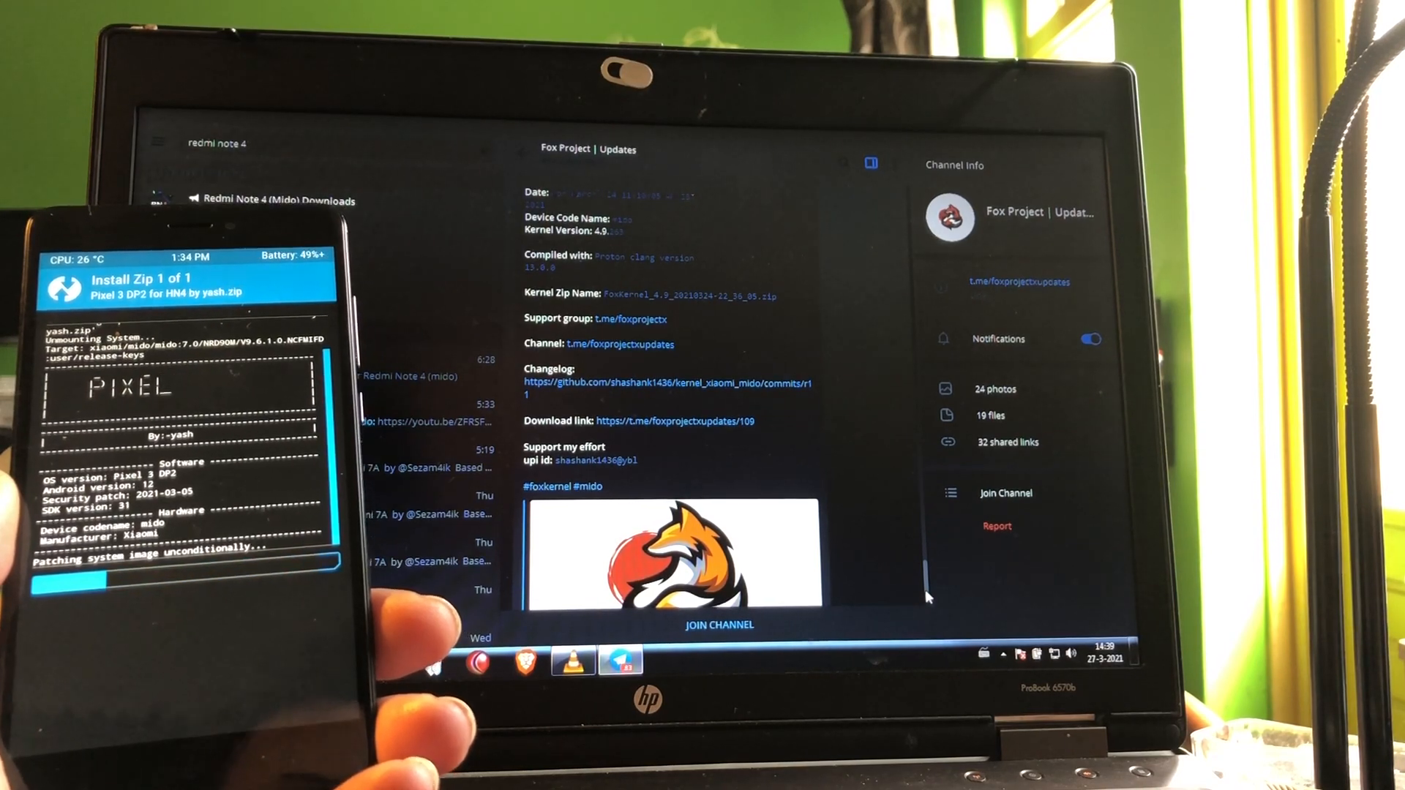
View the Redmi Note 4 (Mido) Downloads channel post with the port's bugs and flashing steps.
{"action": "left_click", "coordinate": [269, 205]}
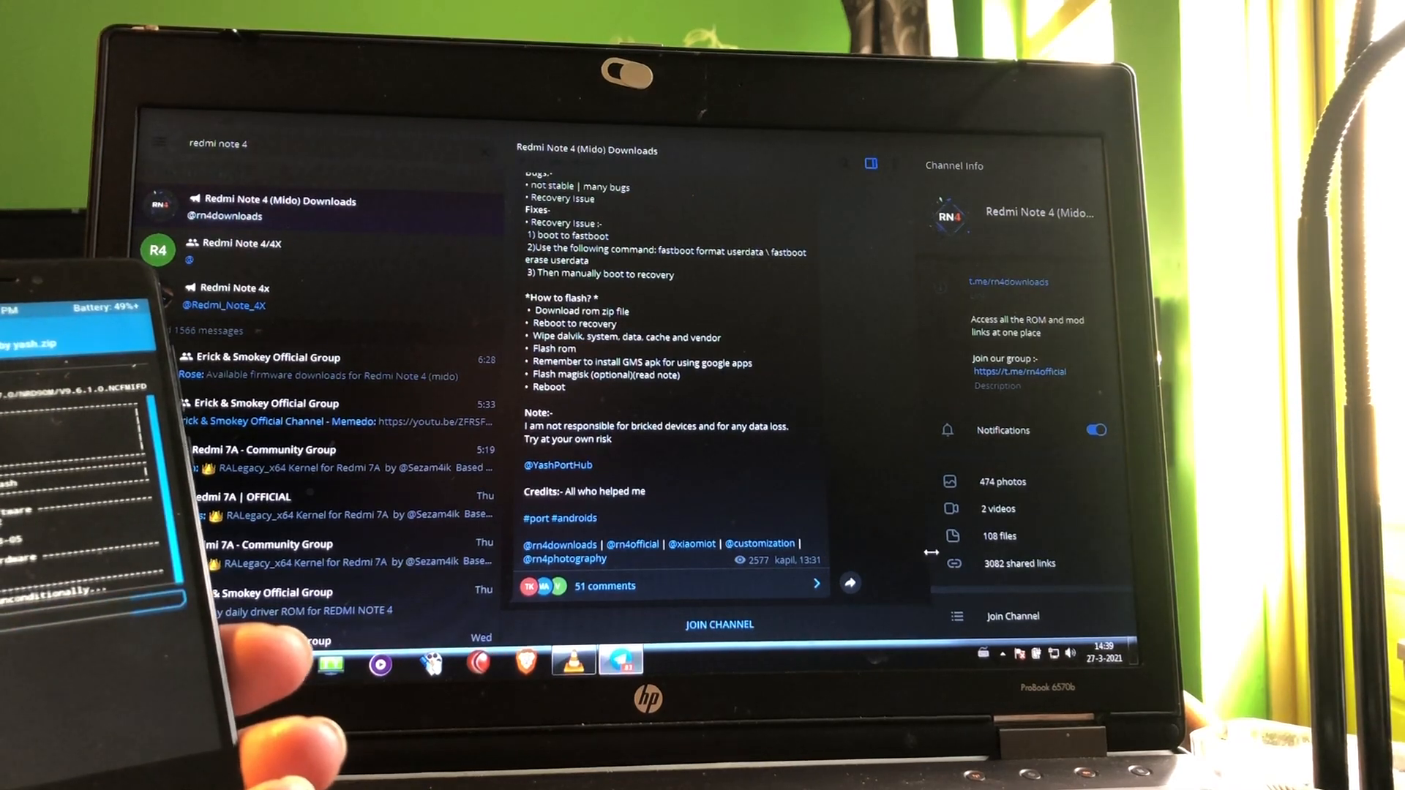
{"action": "scroll", "scroll_direction": "down", "scroll_amount": 3}
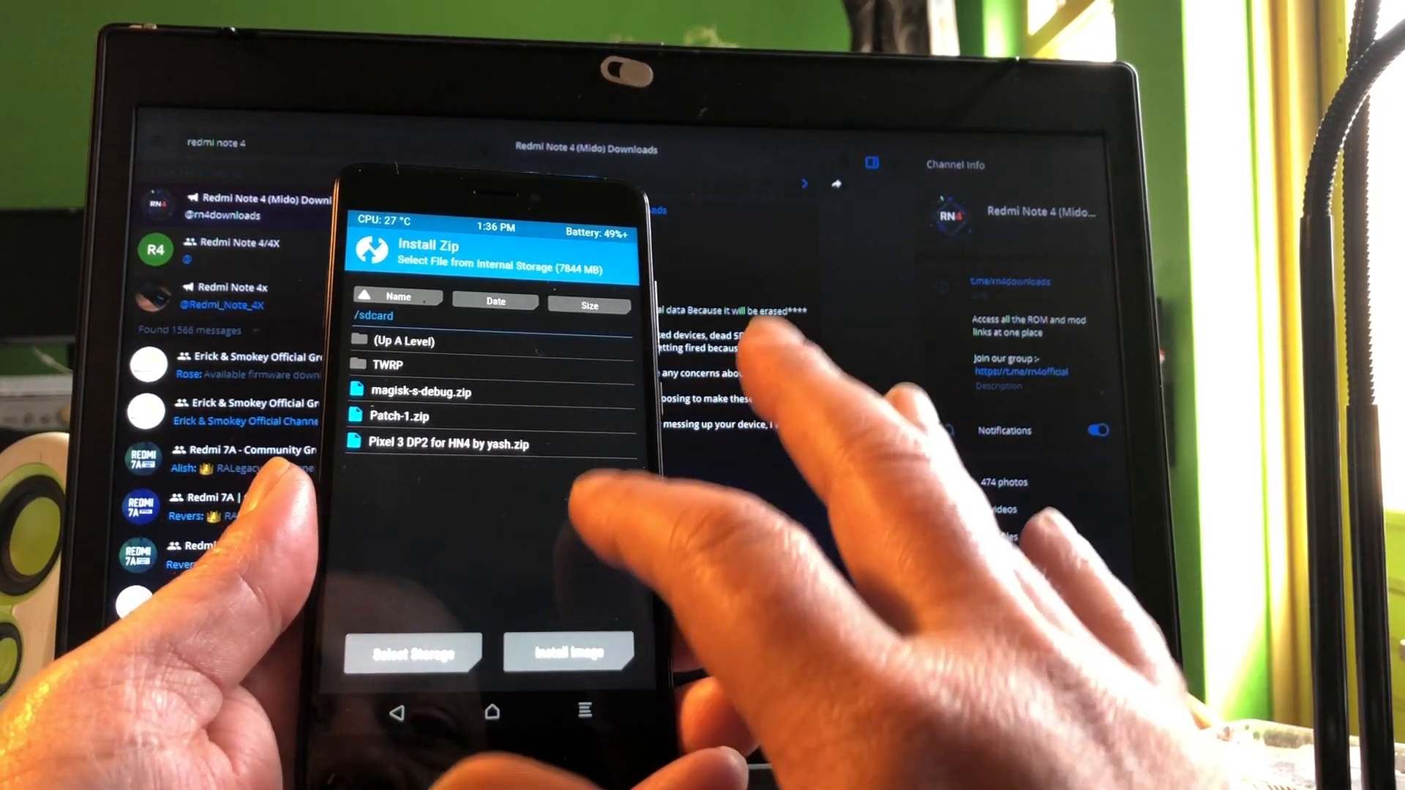
Flash the follow-up Magisk zip, then reboot into the newly installed system.
{"action": "left_click", "coordinate": [453, 393]}
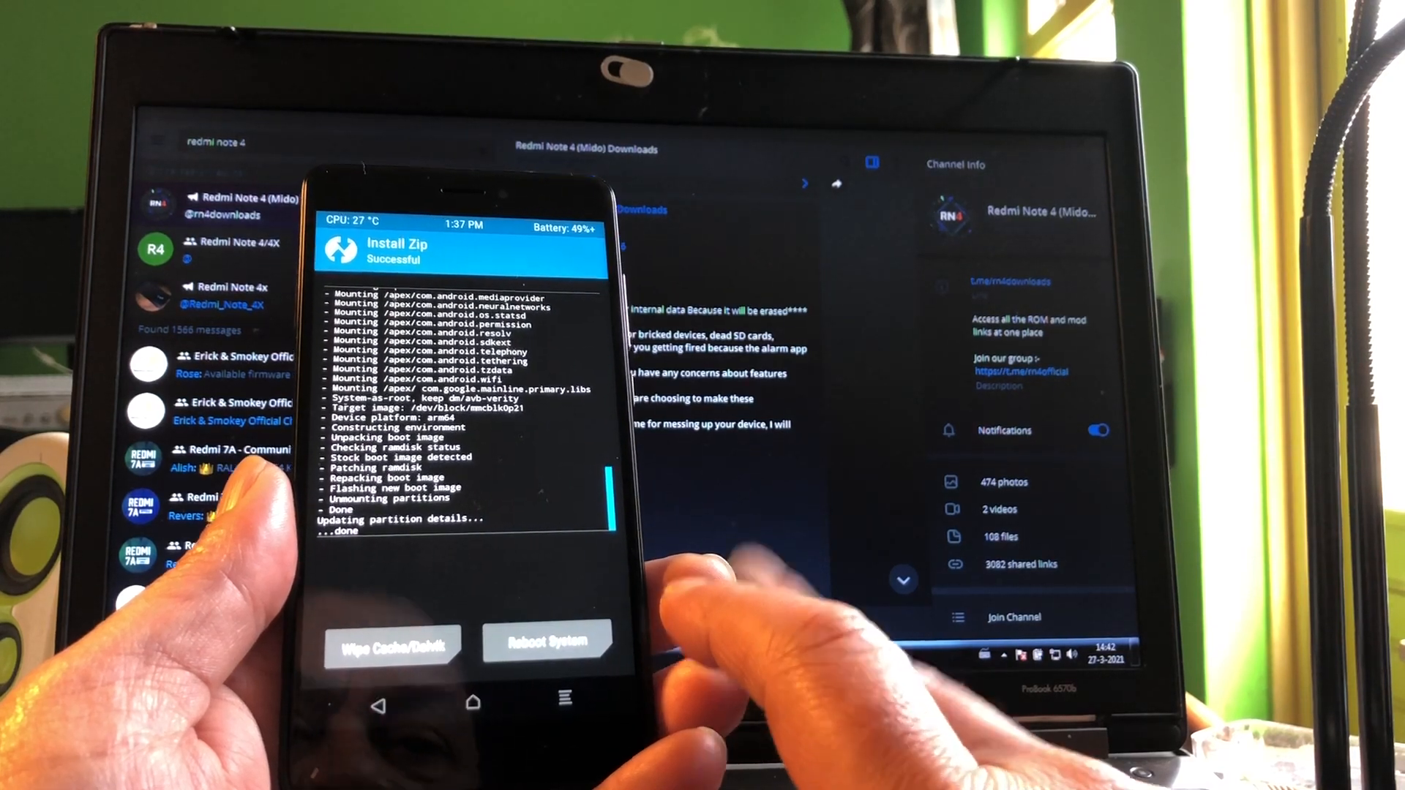
{"action": "left_click", "coordinate": [392, 643]}
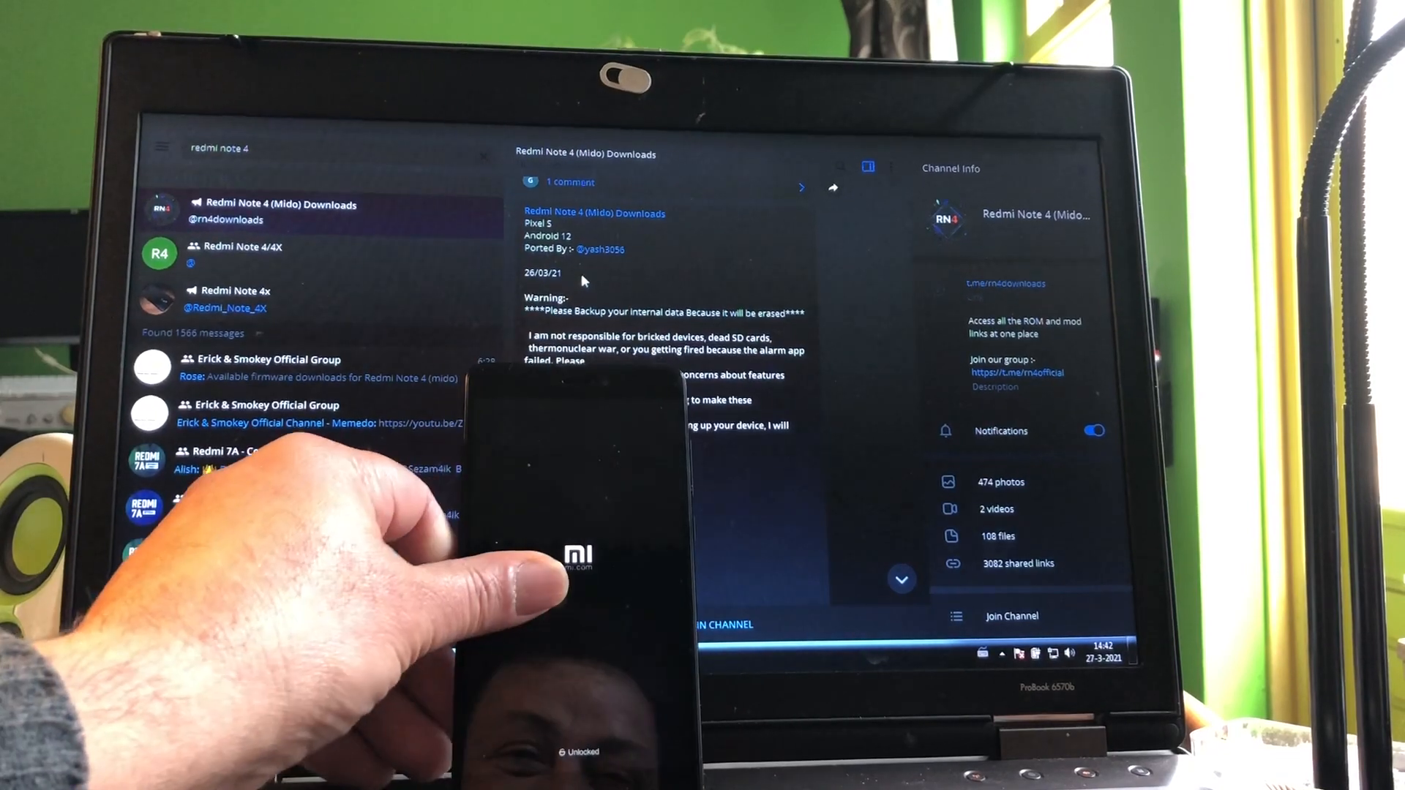
Wait through first boot and dismiss the Android System internal problem warning.
{"action": "scroll", "scroll_direction": "down", "scroll_amount": 3}
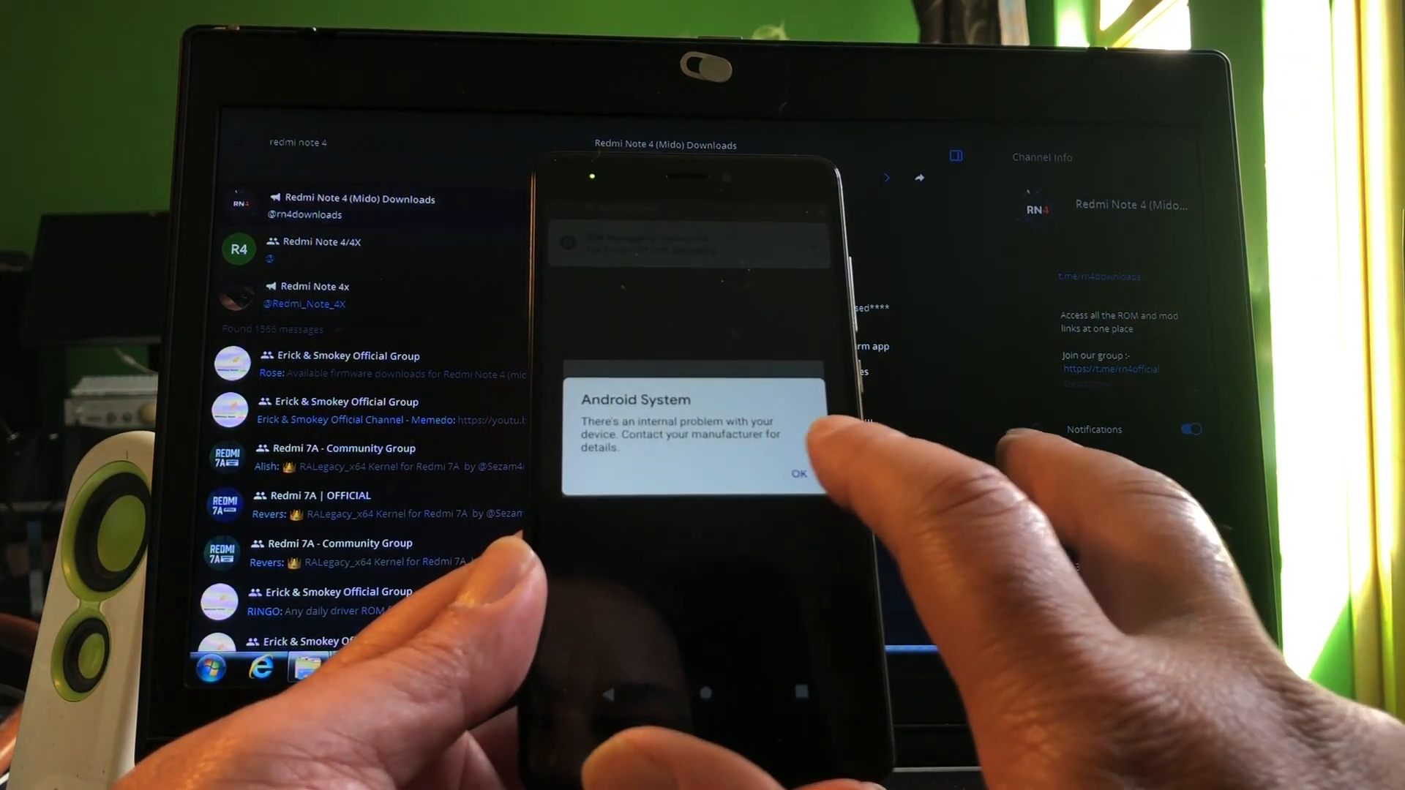
{"action": "left_click", "coordinate": [797, 473]}
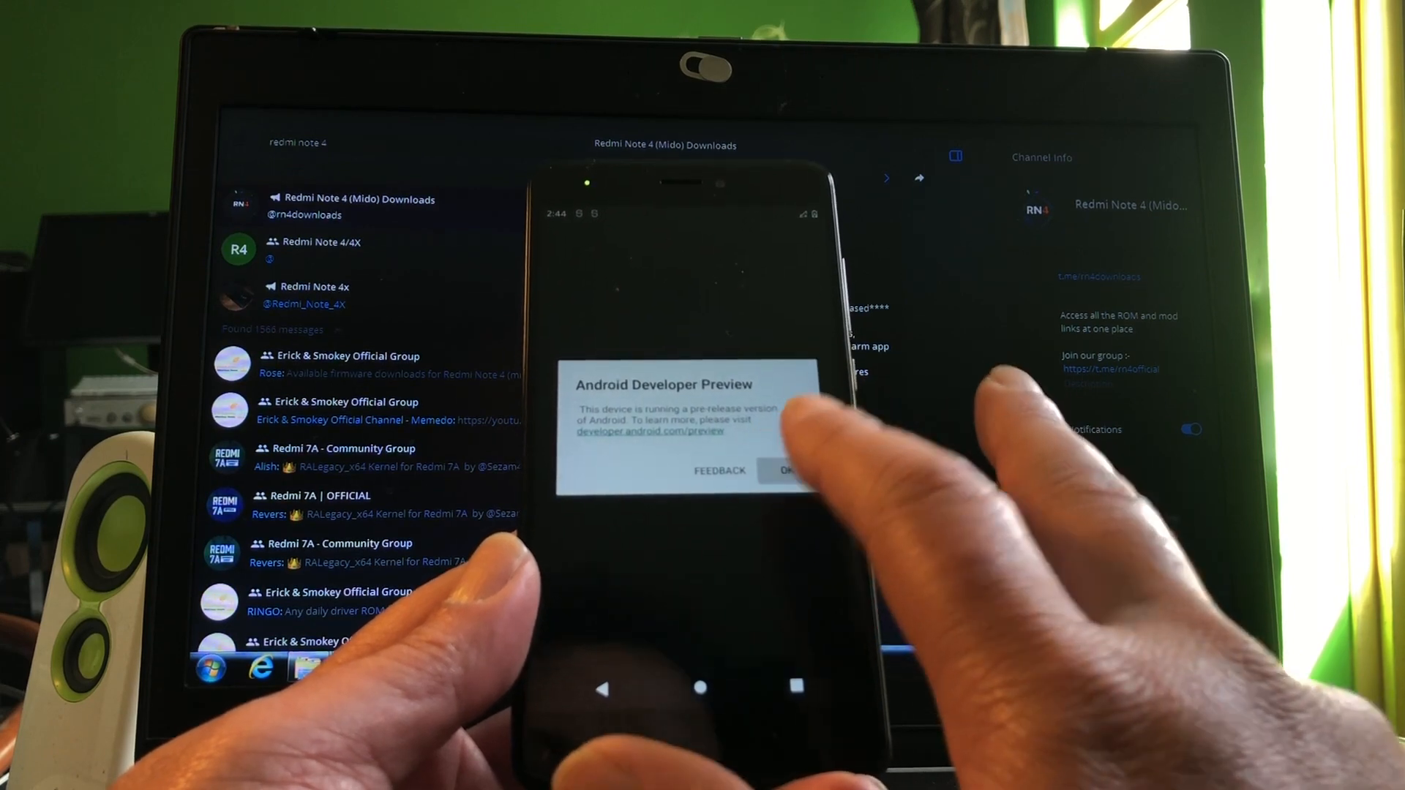
Dismiss the Android Developer Preview notice to reach Settings.
{"action": "left_click", "coordinate": [787, 470]}
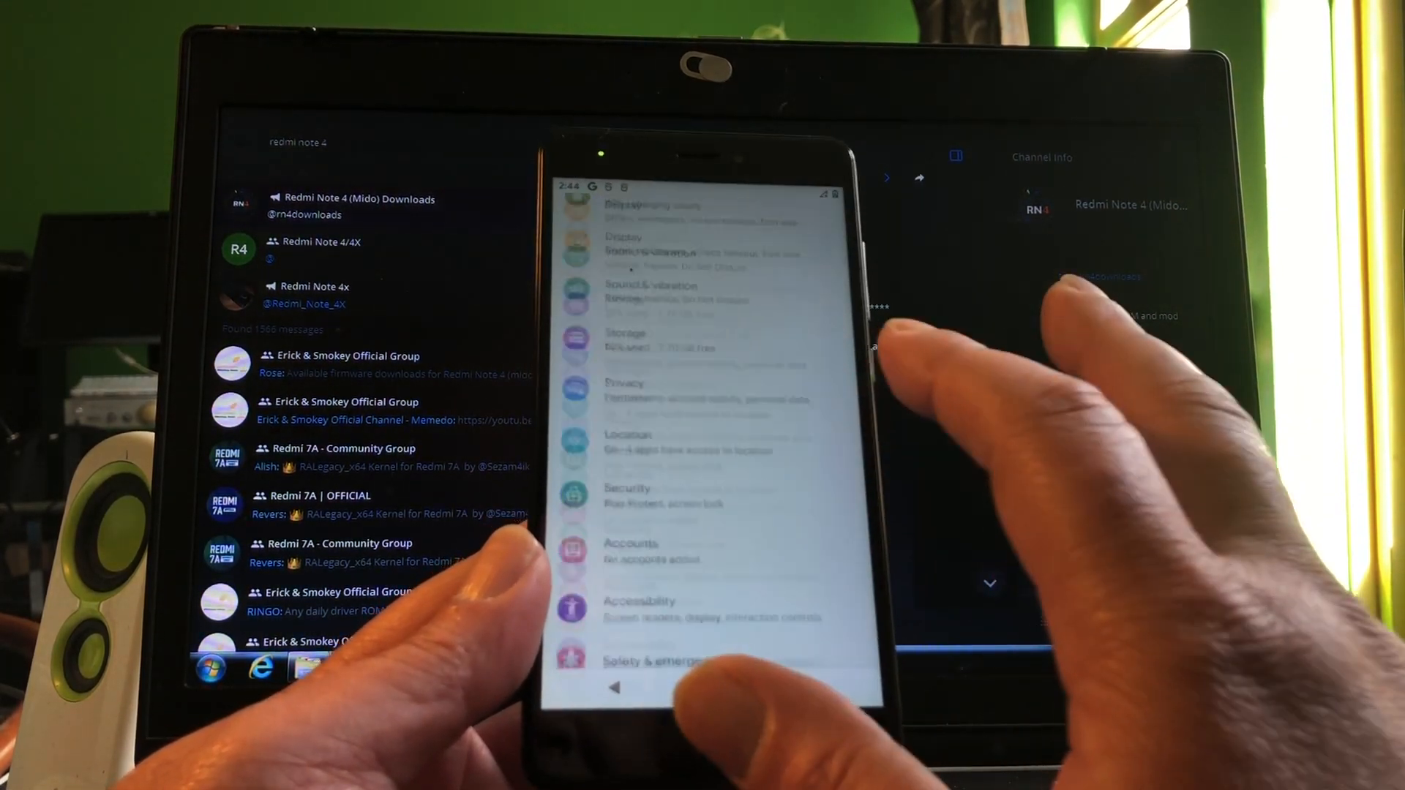
Launch Settings from the app drawer and go to Network & internet.
{"action": "scroll", "scroll_direction": "down", "scroll_amount": 3}
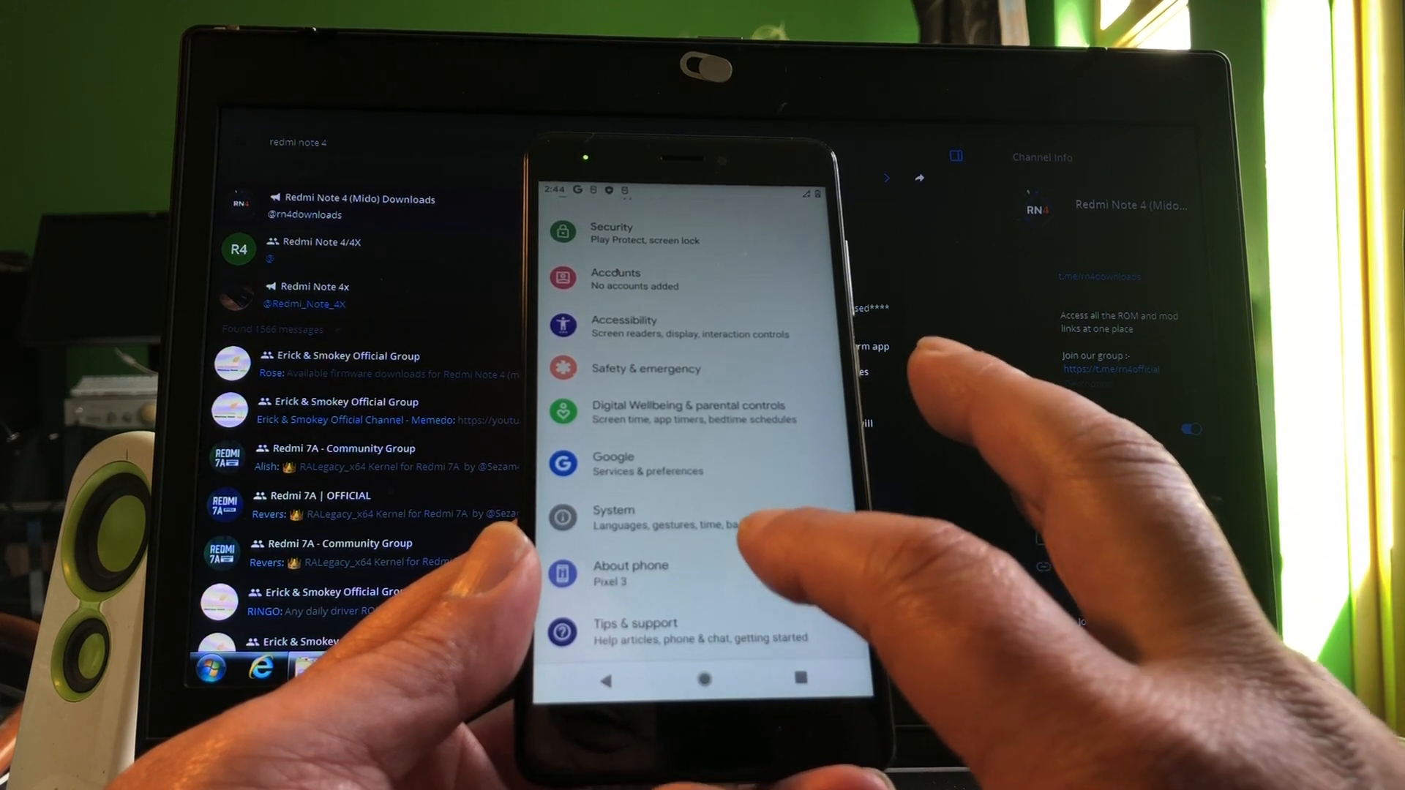
{"action": "left_click", "coordinate": [630, 573]}
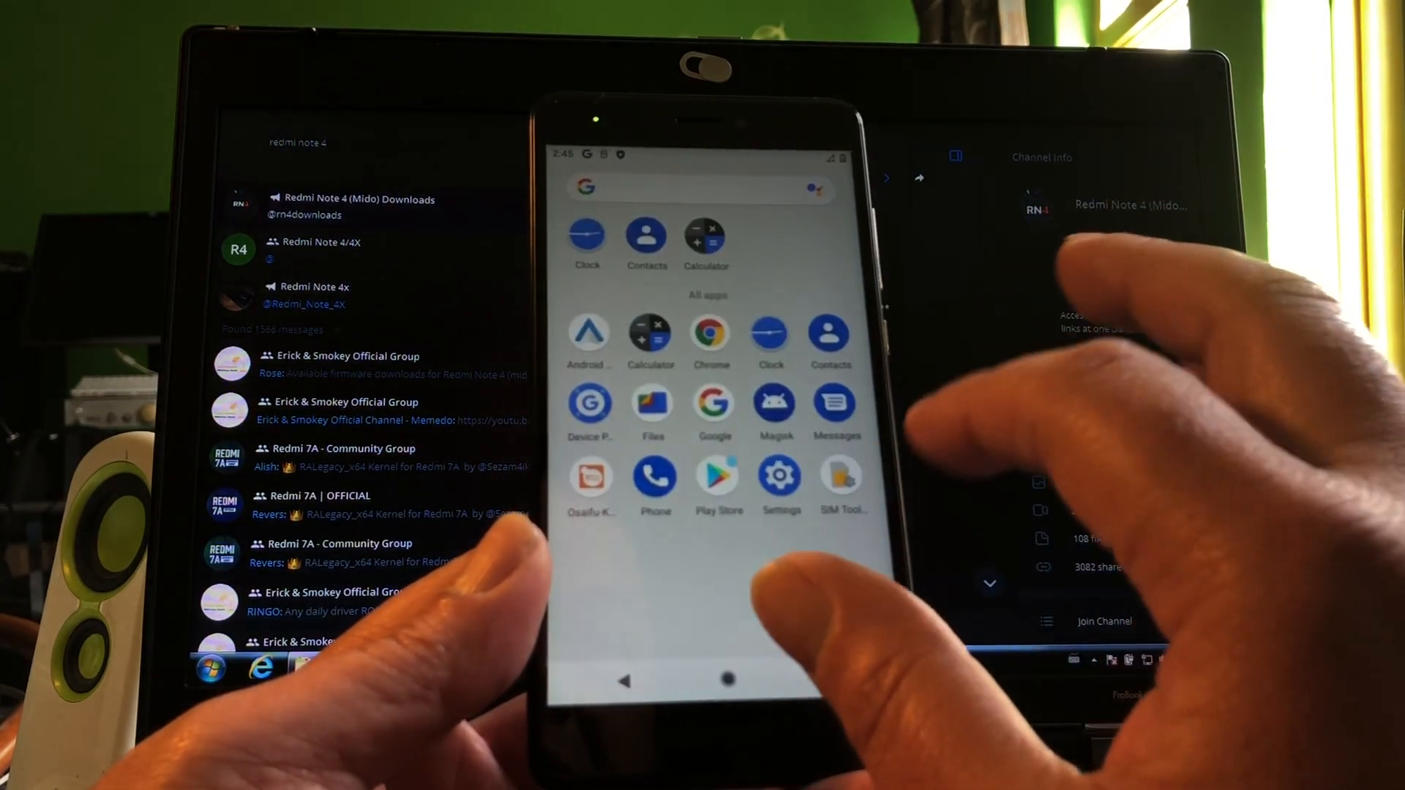
{"action": "left_click", "coordinate": [778, 477]}
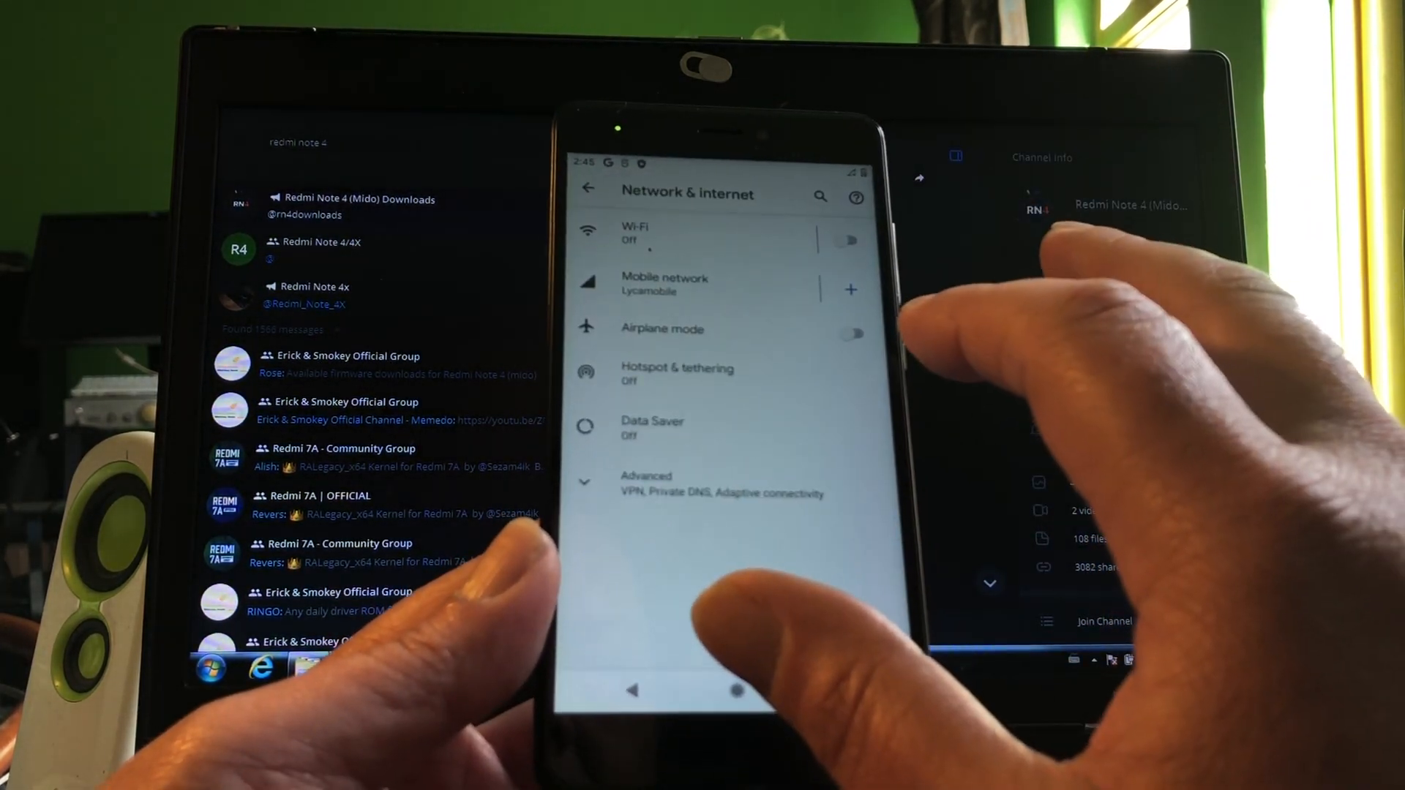
Switch Wi-Fi on so nearby networks appear, then launch Files by Google.
{"action": "left_click", "coordinate": [637, 233]}
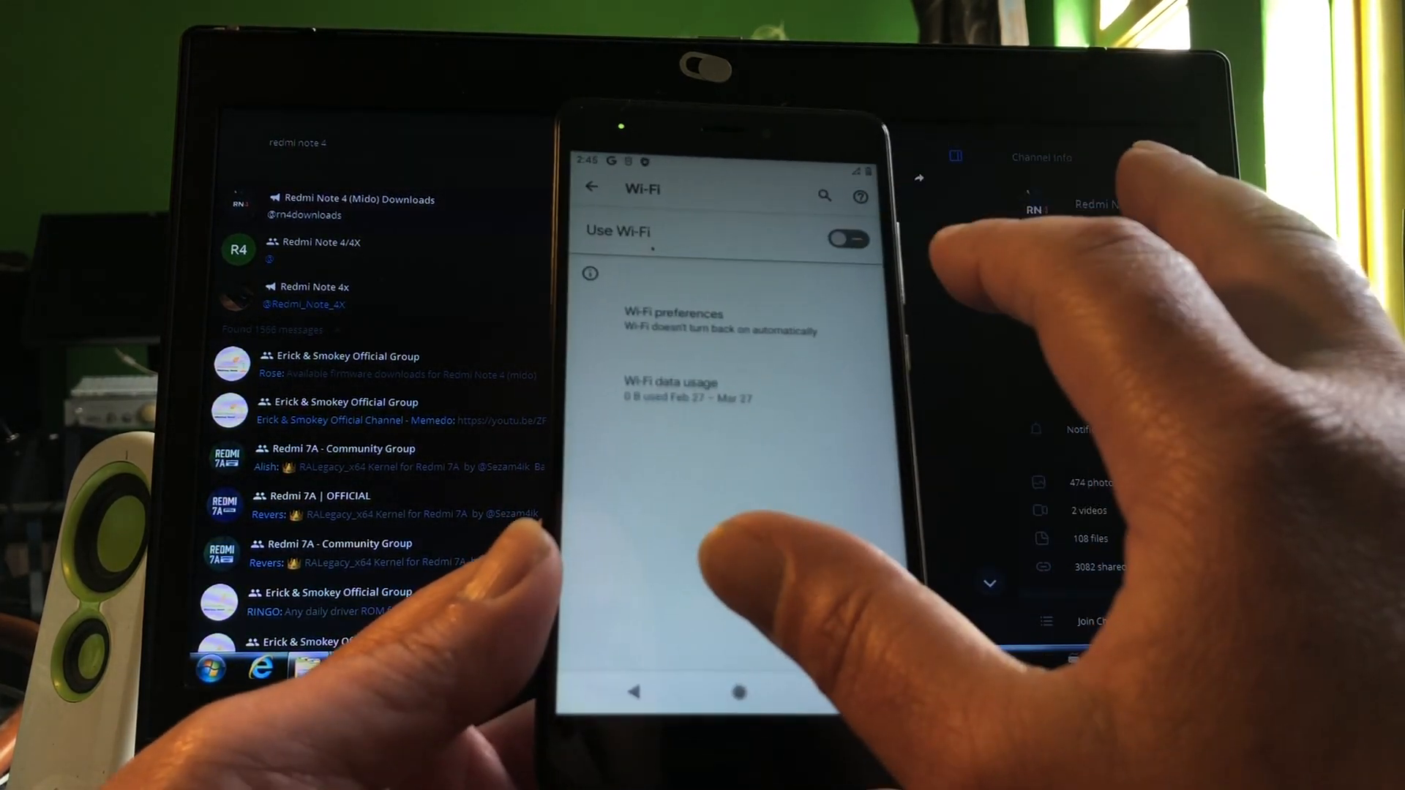
{"action": "left_click", "coordinate": [848, 238]}
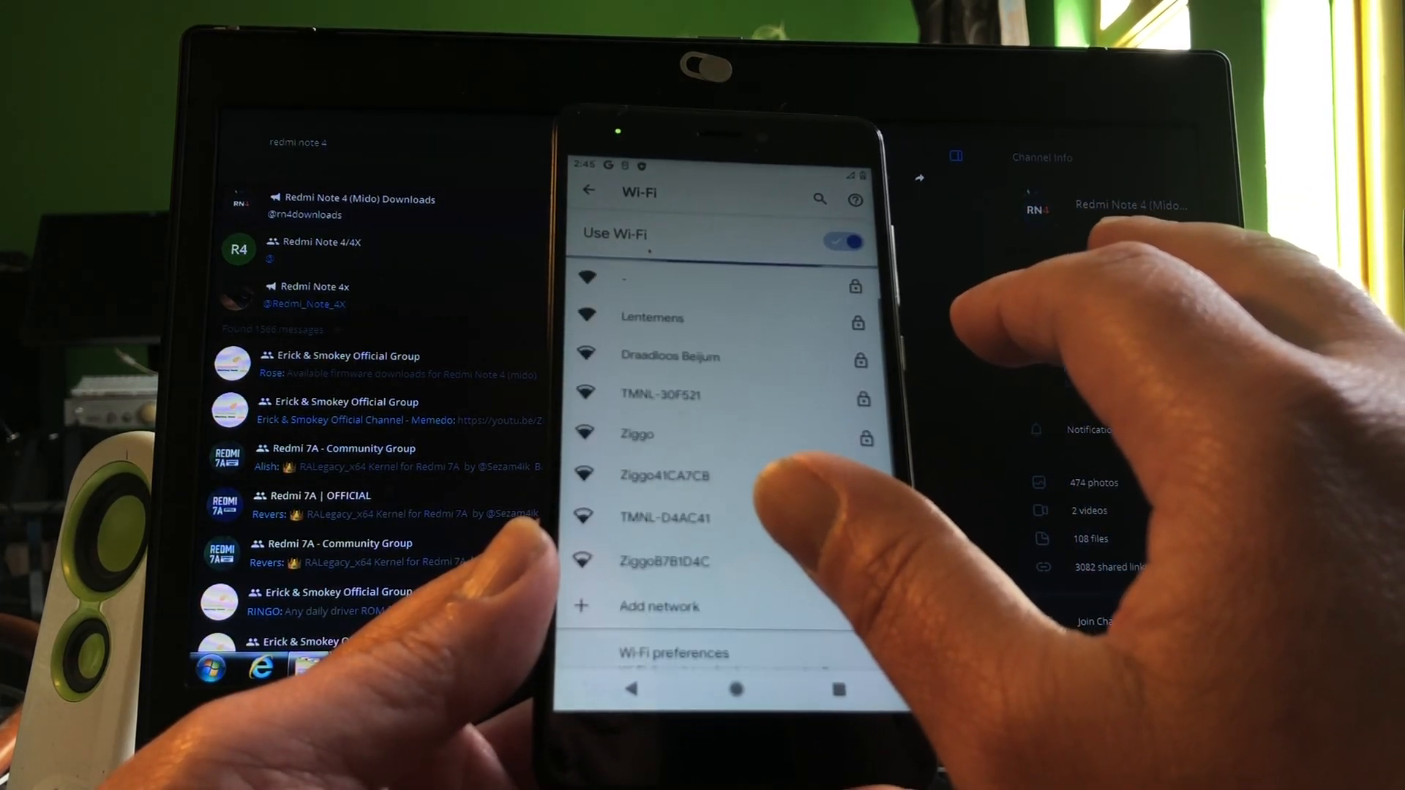
{"action": "left_click", "coordinate": [736, 688]}
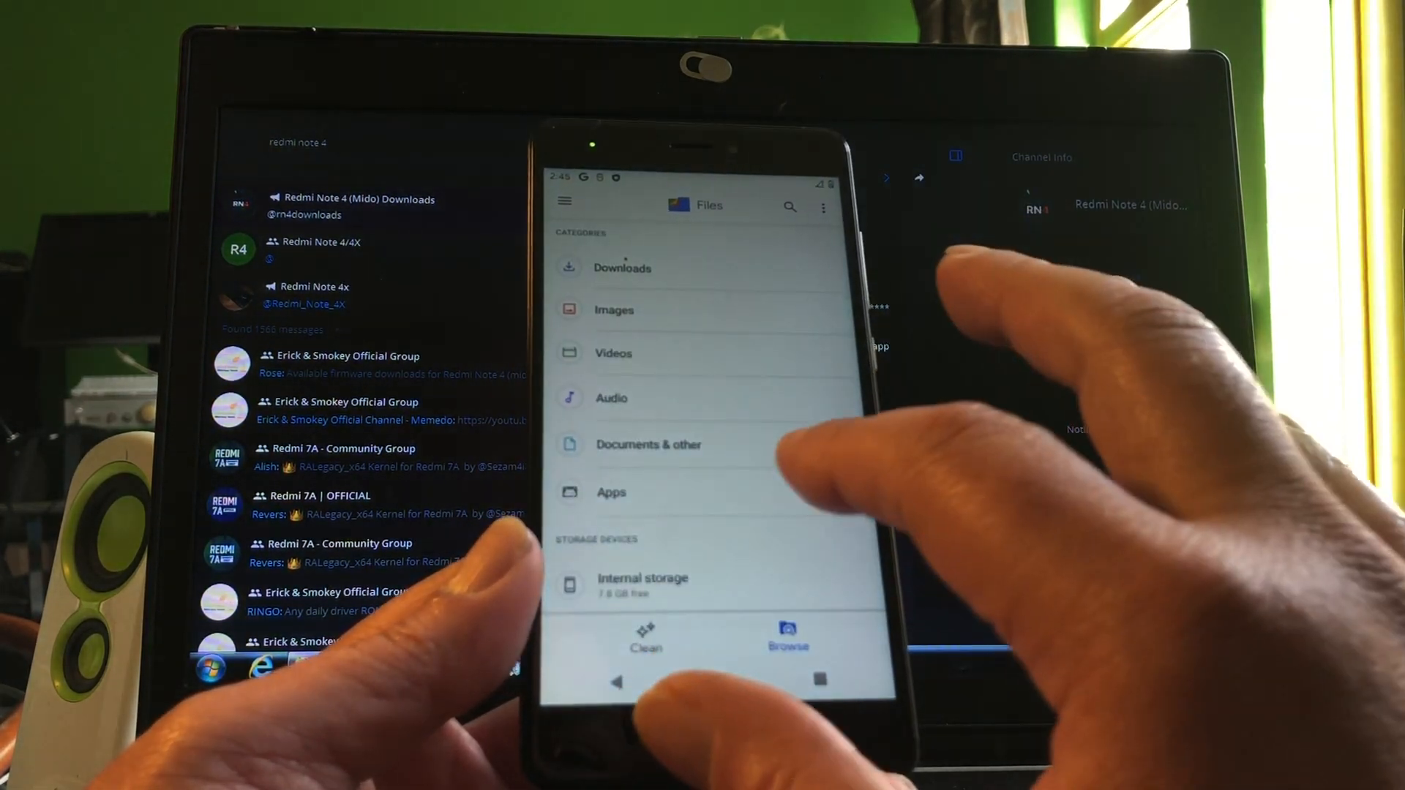
Check the empty Documents & other and Downloads categories, then enter Internal storage.
{"action": "left_click", "coordinate": [648, 445]}
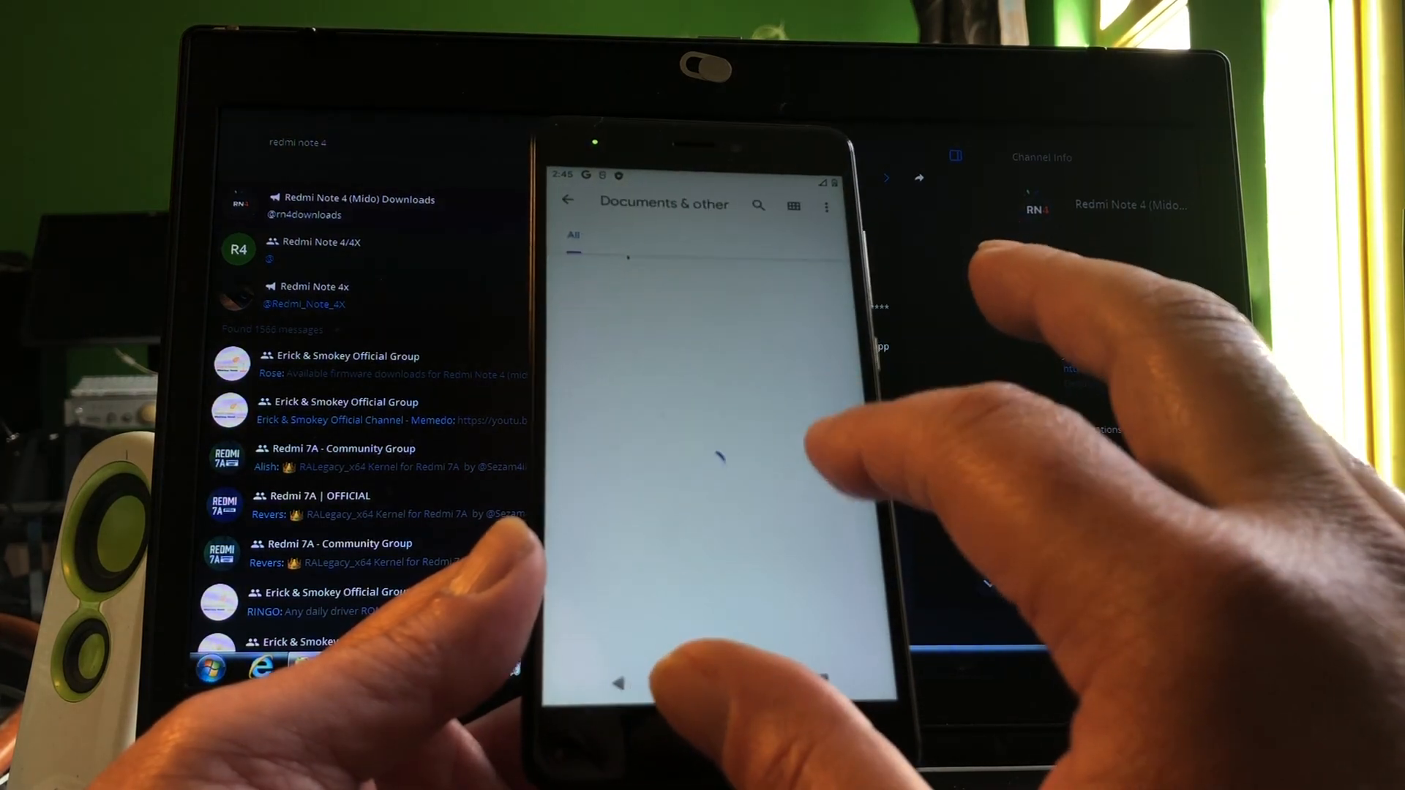
{"action": "left_click", "coordinate": [566, 199]}
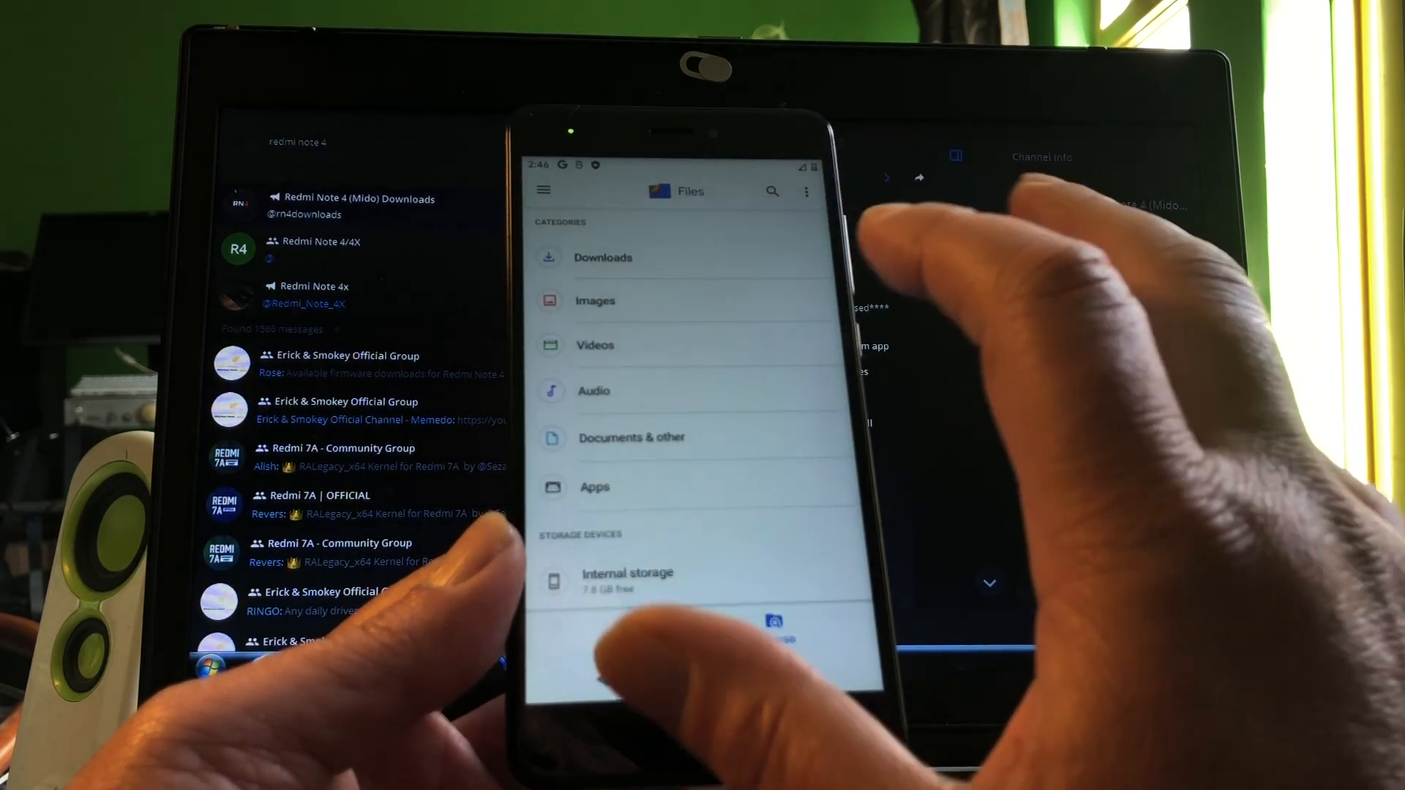
{"action": "left_click", "coordinate": [602, 258]}
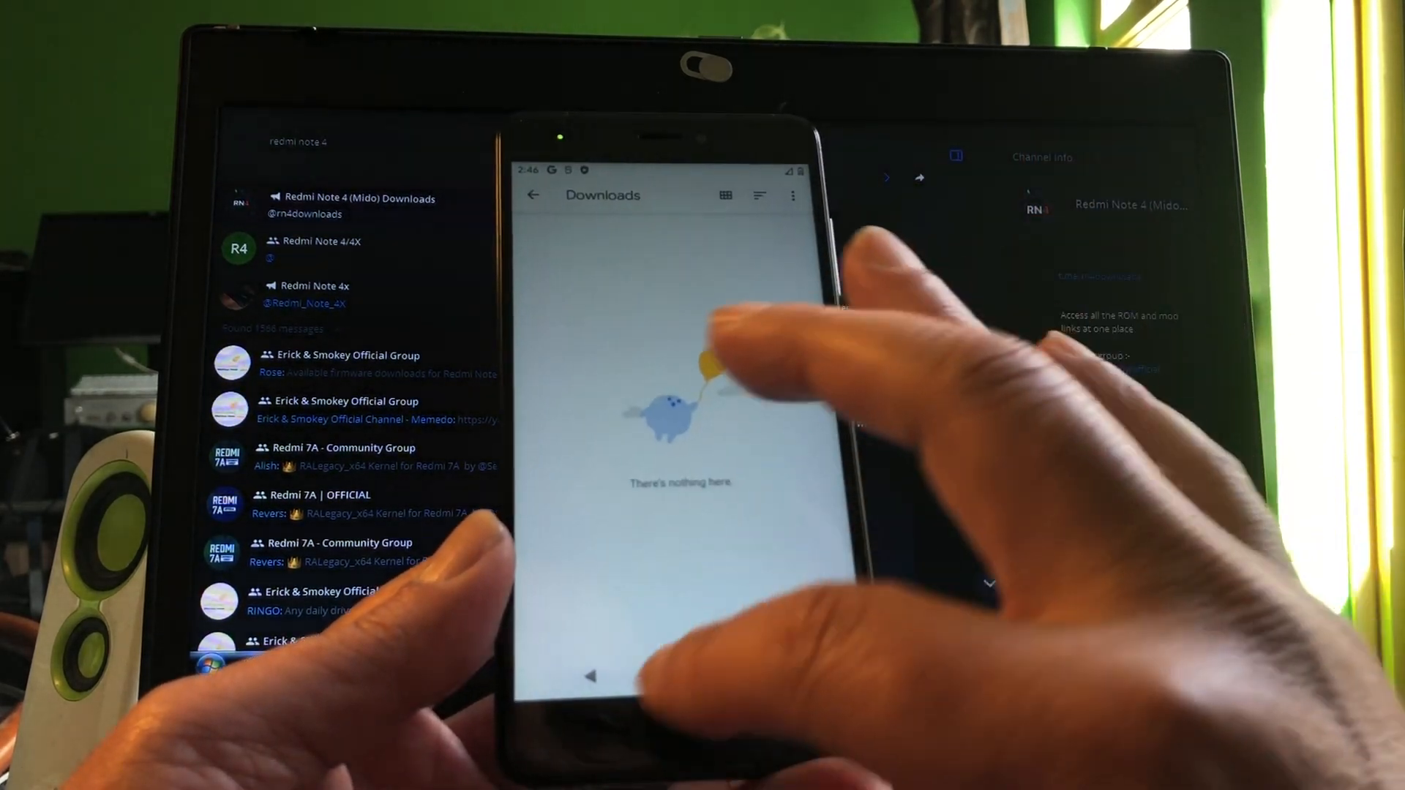
{"action": "left_click", "coordinate": [532, 194]}
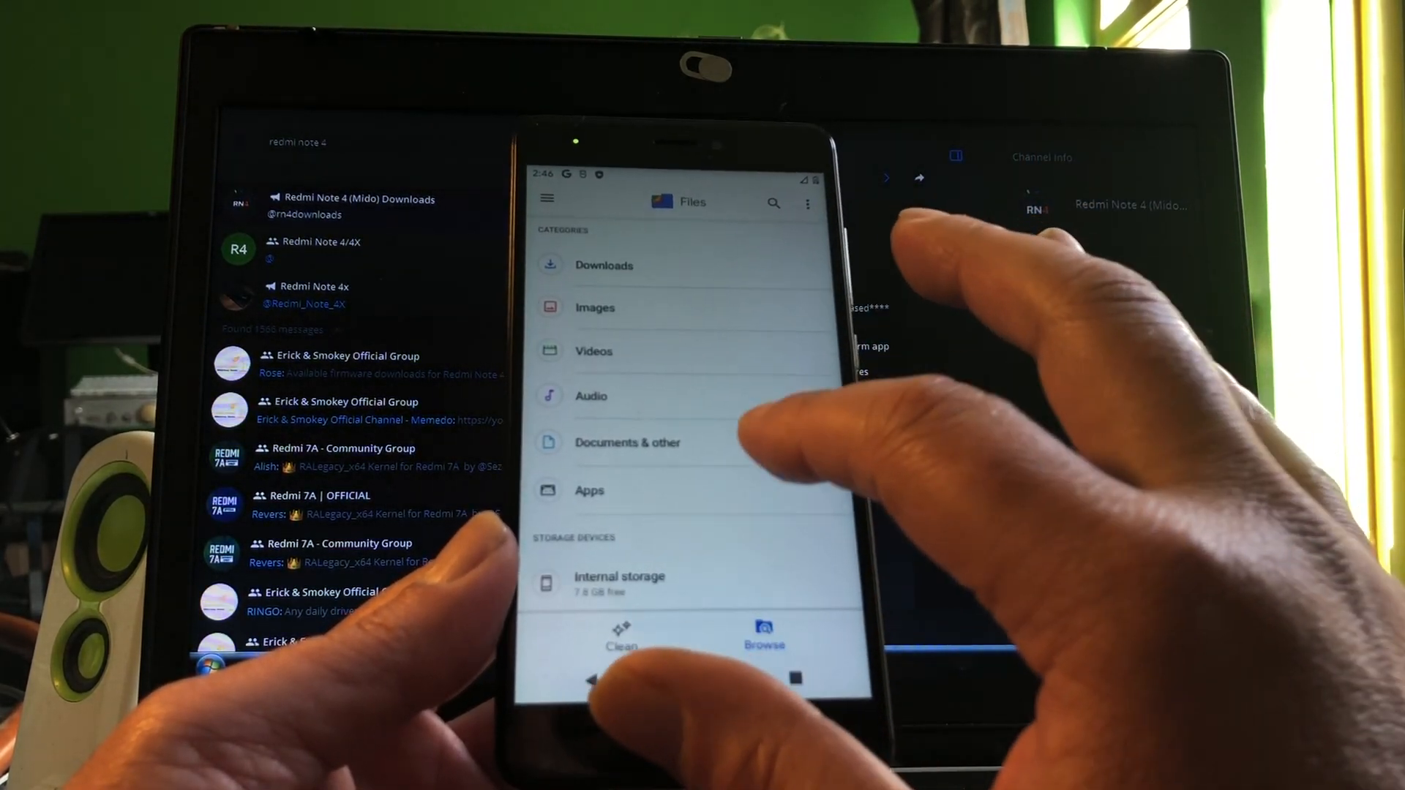
{"action": "left_click", "coordinate": [628, 442]}
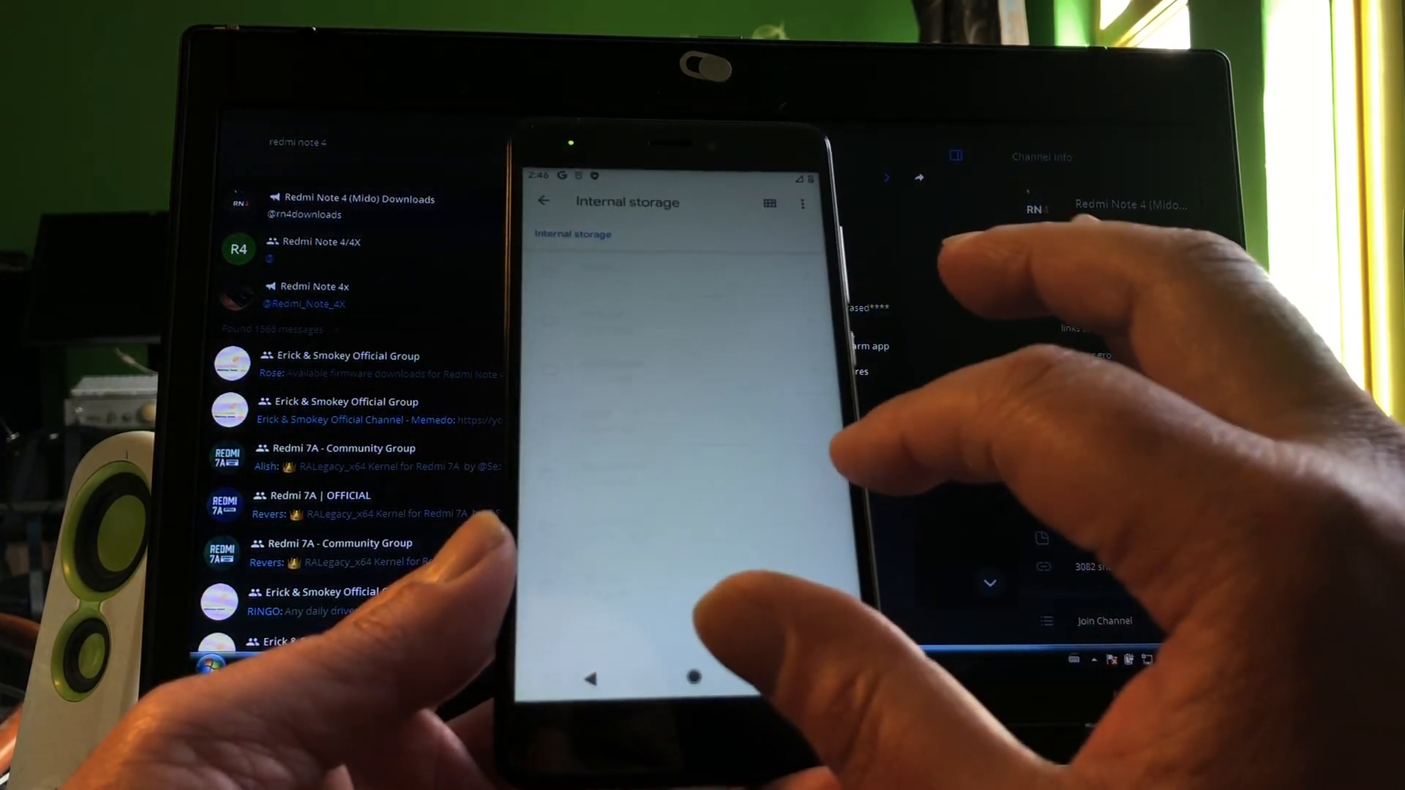
Install the APK from internal storage through the unknown-apps and Play services prompts, reaching Android Auto.
{"action": "scroll", "scroll_direction": "down", "scroll_amount": 3}
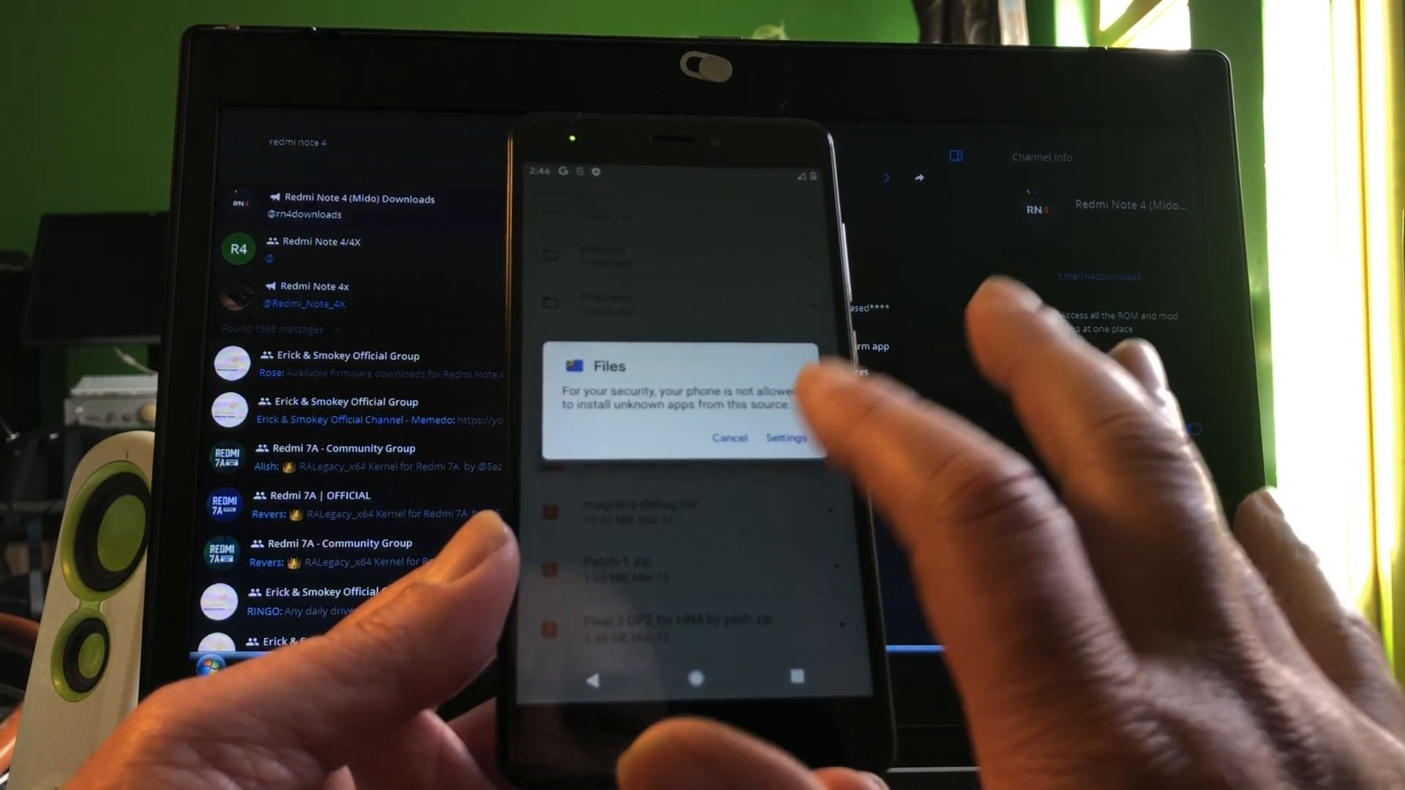
{"action": "left_click", "coordinate": [786, 438]}
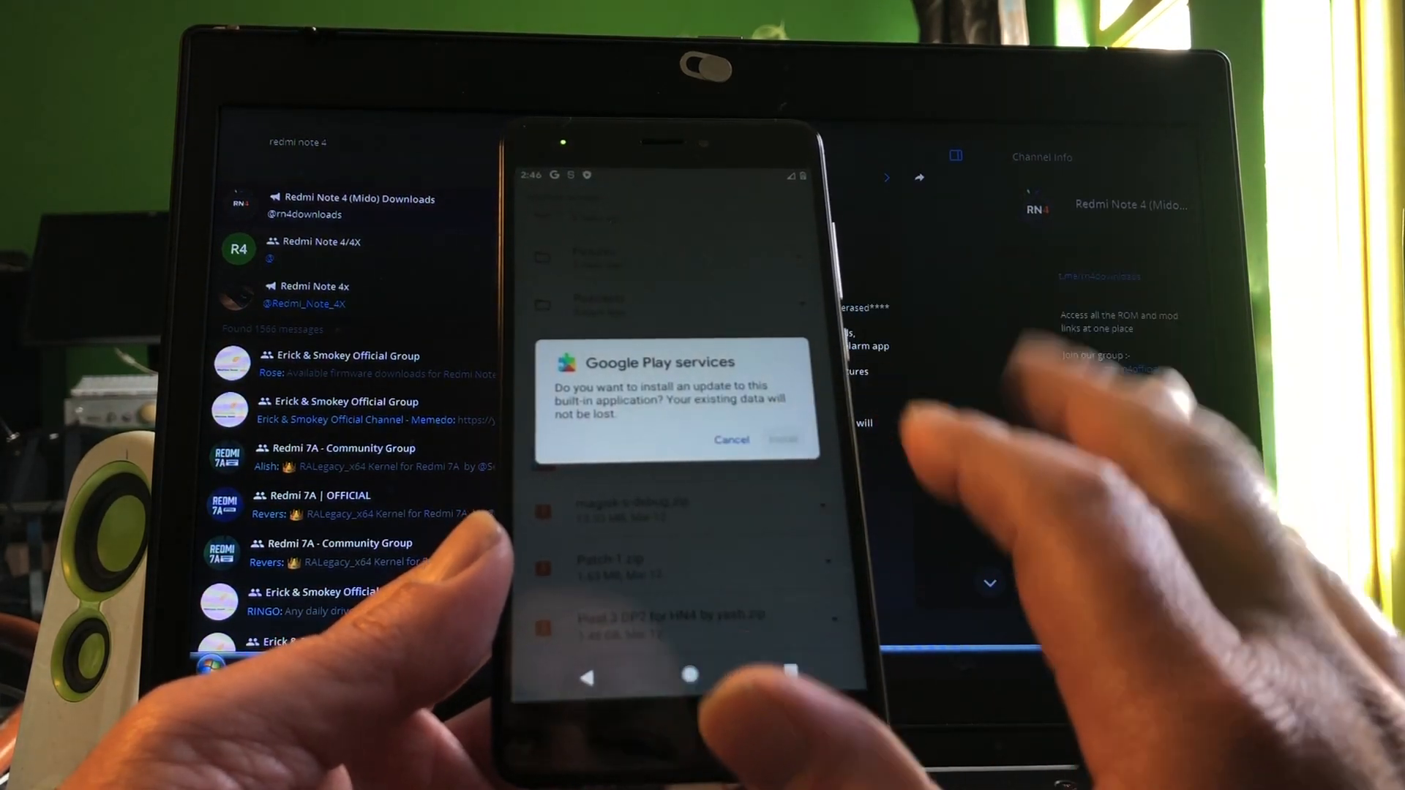
{"action": "left_click", "coordinate": [782, 439]}
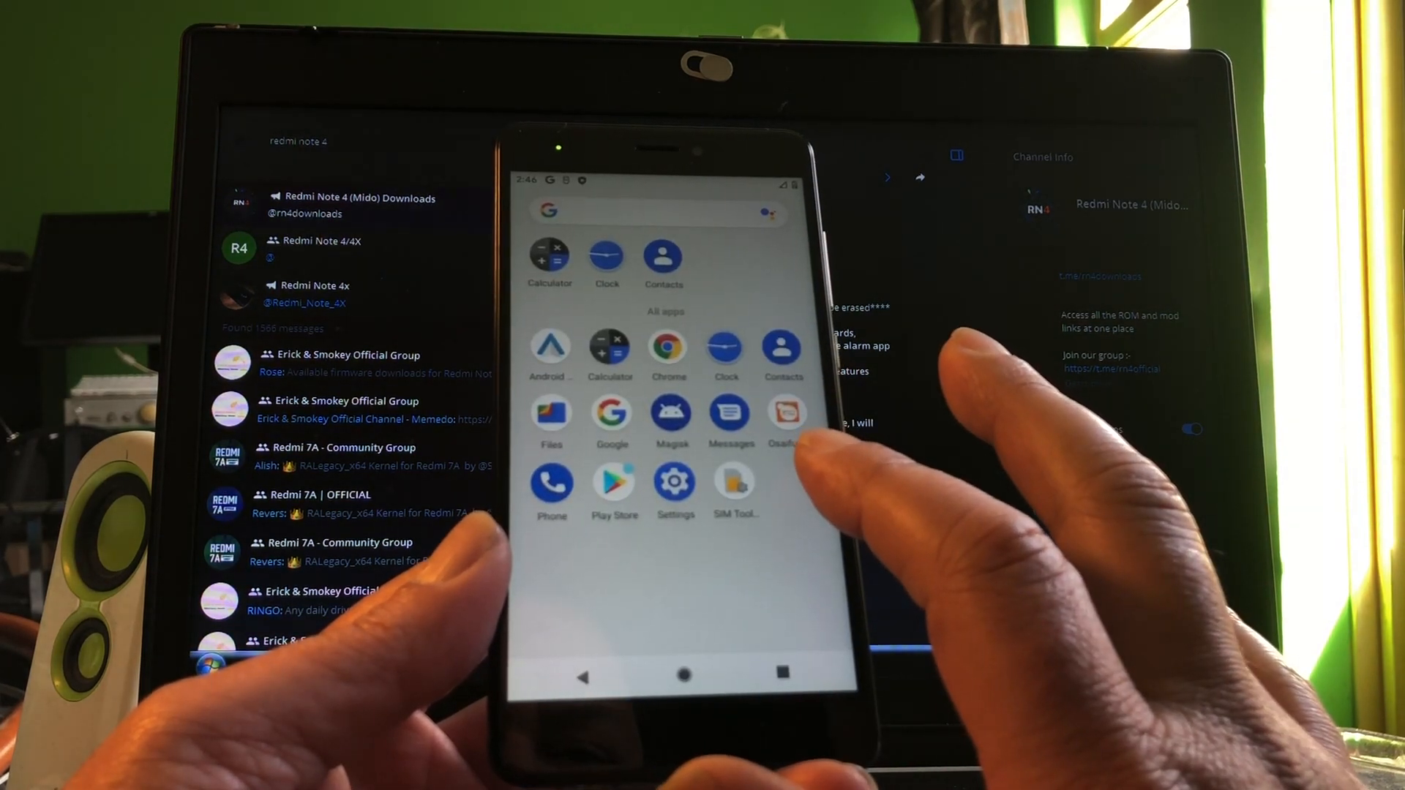
{"action": "left_click", "coordinate": [615, 485]}
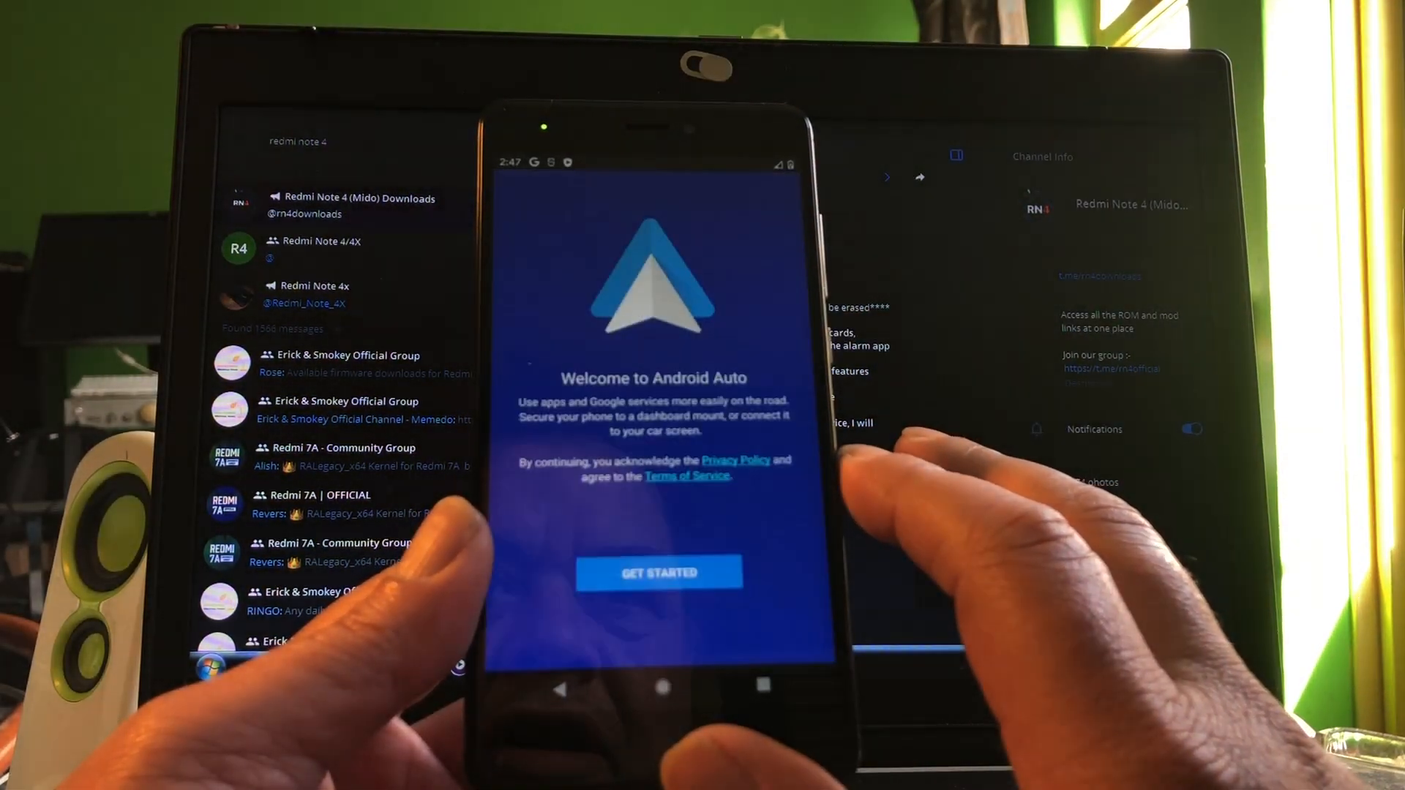
Start Android Auto setup, accept the safety notice and app downloads, then exit at the Not connected error.
{"action": "left_click", "coordinate": [660, 573]}
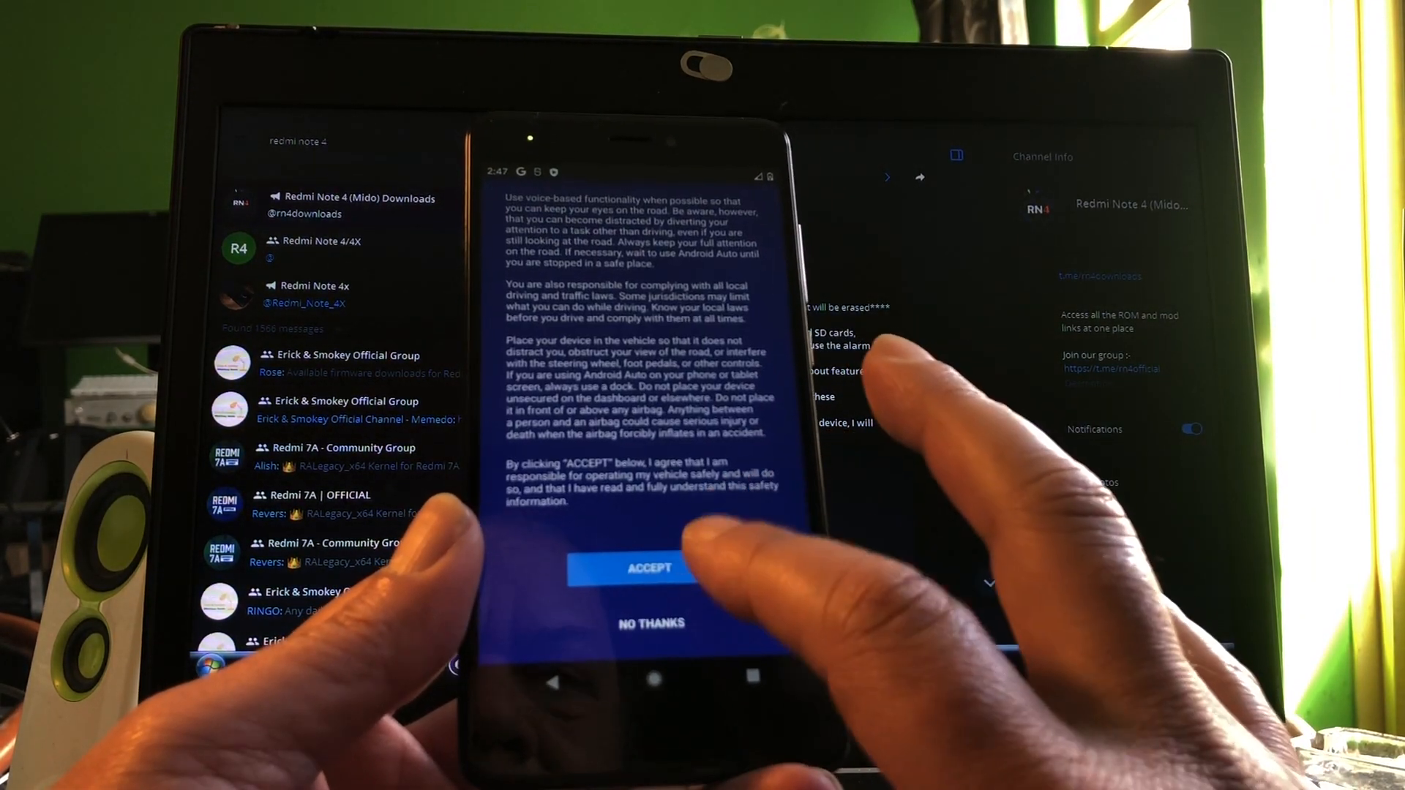
{"action": "left_click", "coordinate": [650, 568]}
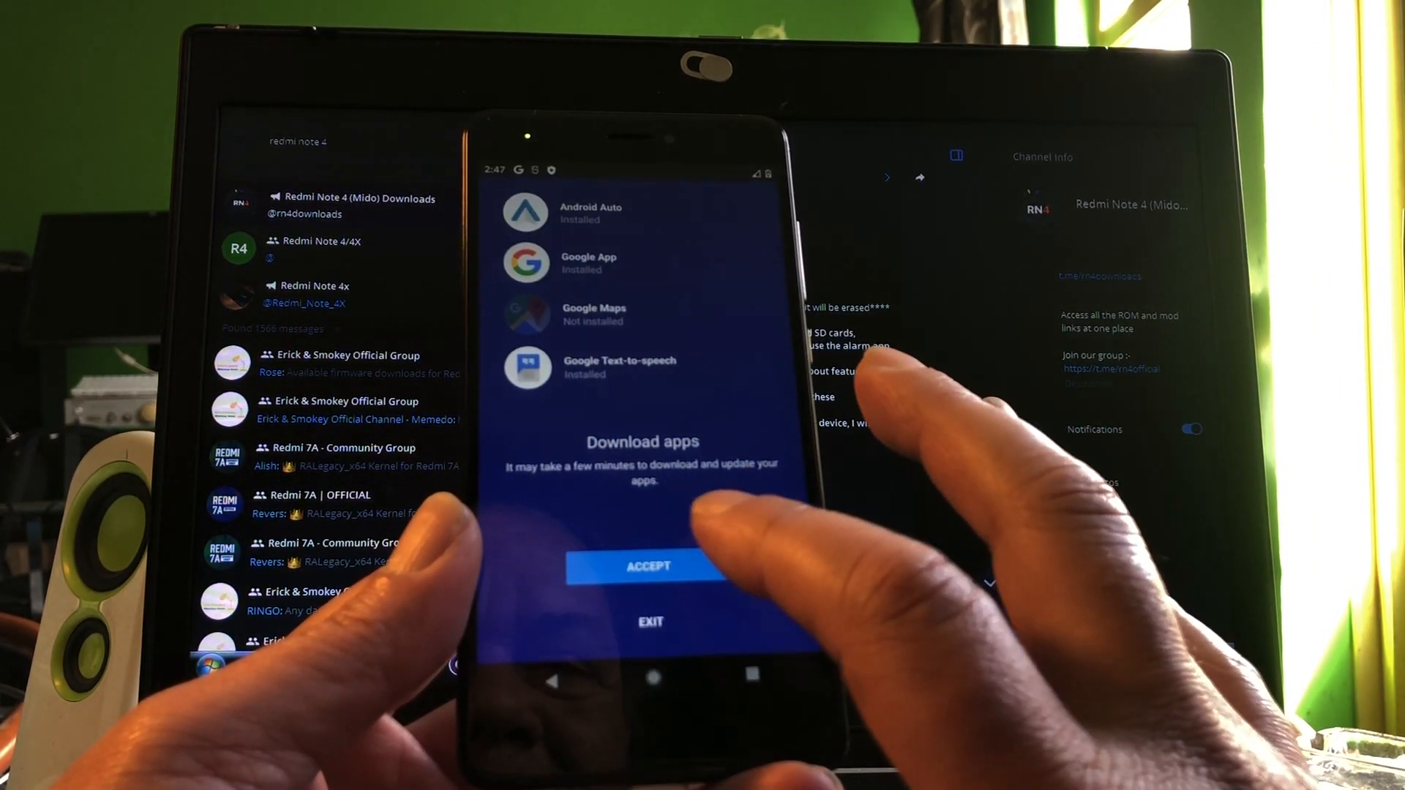
{"action": "left_click", "coordinate": [647, 565]}
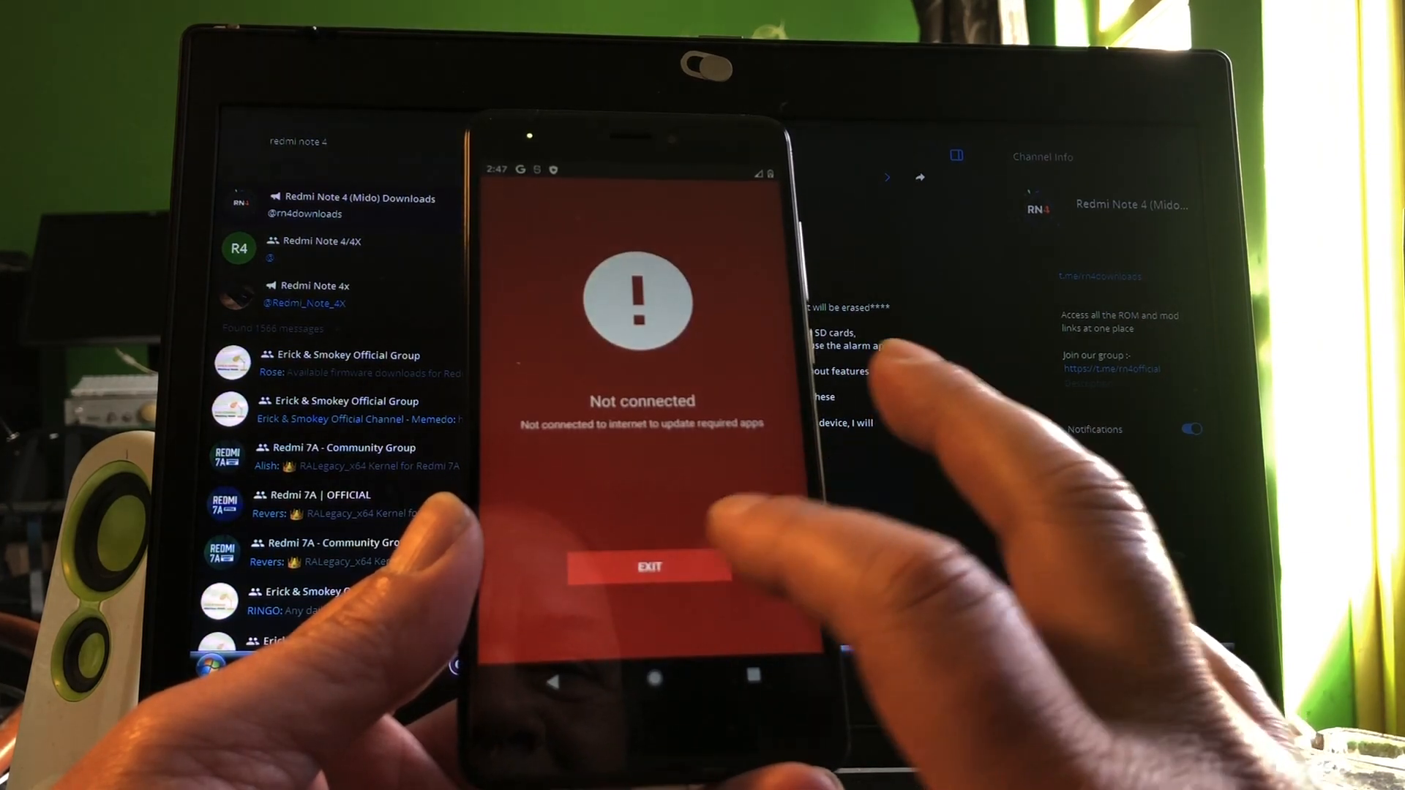
{"action": "left_click", "coordinate": [647, 566]}
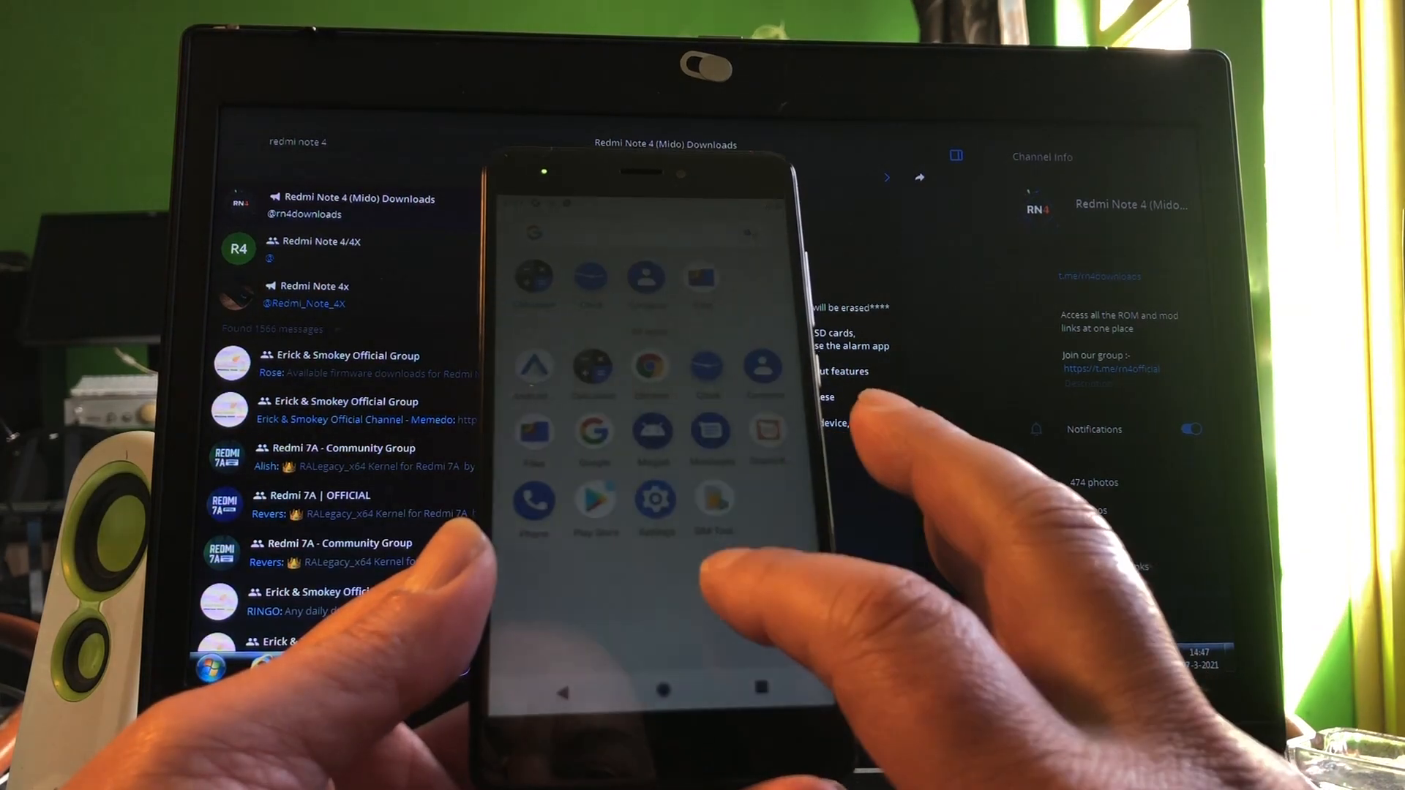
Review About phone showing the device as Pixel 3, then launch the Phone app.
{"action": "left_click", "coordinate": [655, 501]}
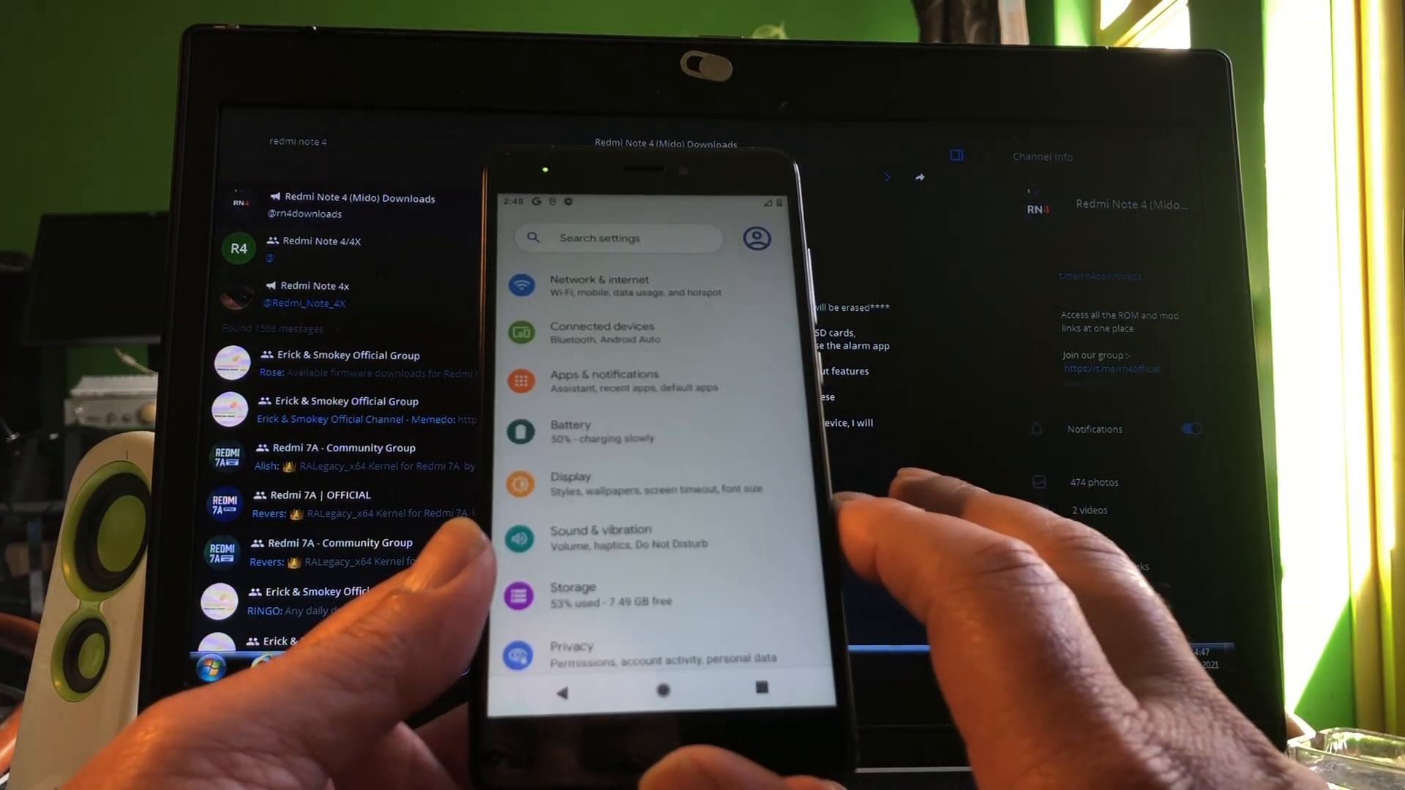
{"action": "scroll", "scroll_direction": "down", "scroll_amount": 3}
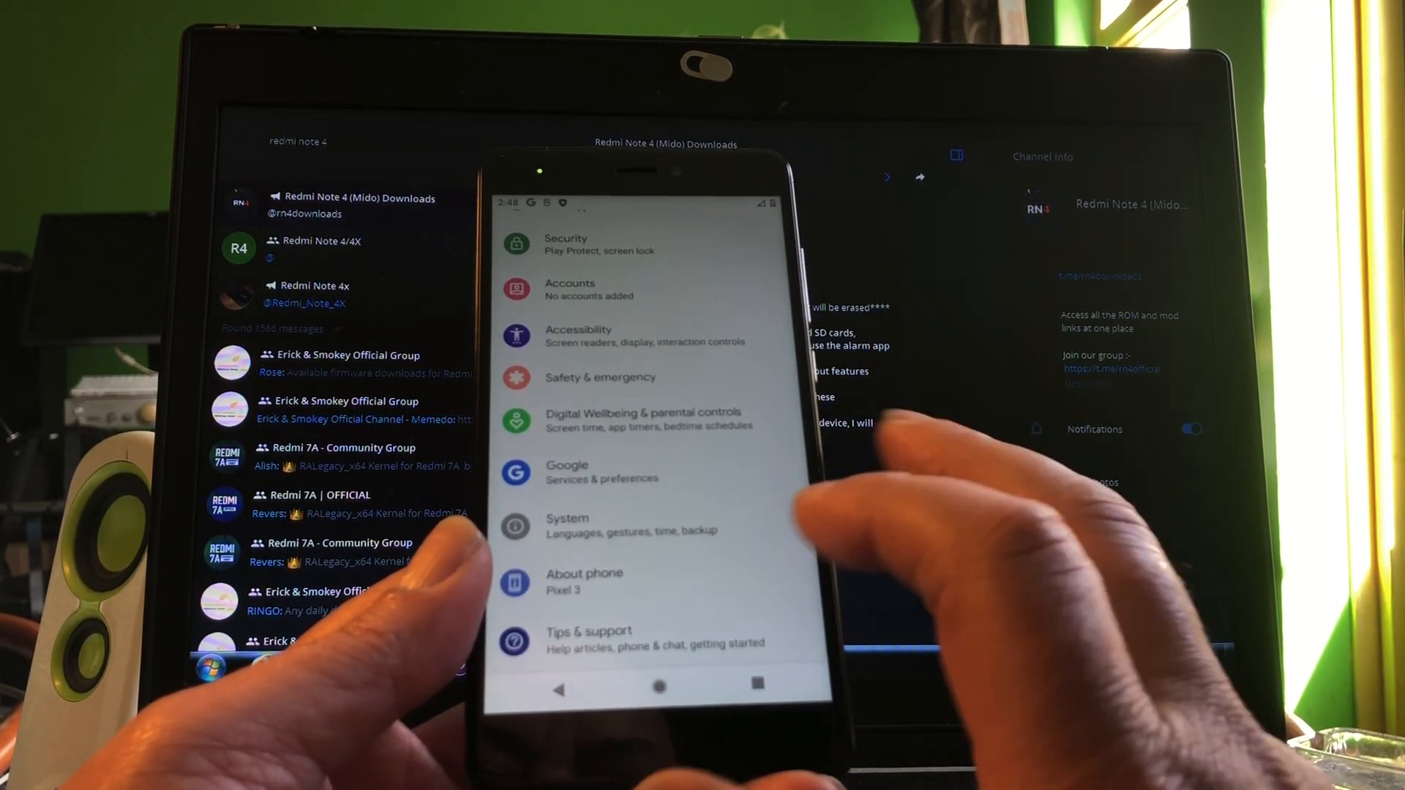
{"action": "left_click", "coordinate": [584, 583]}
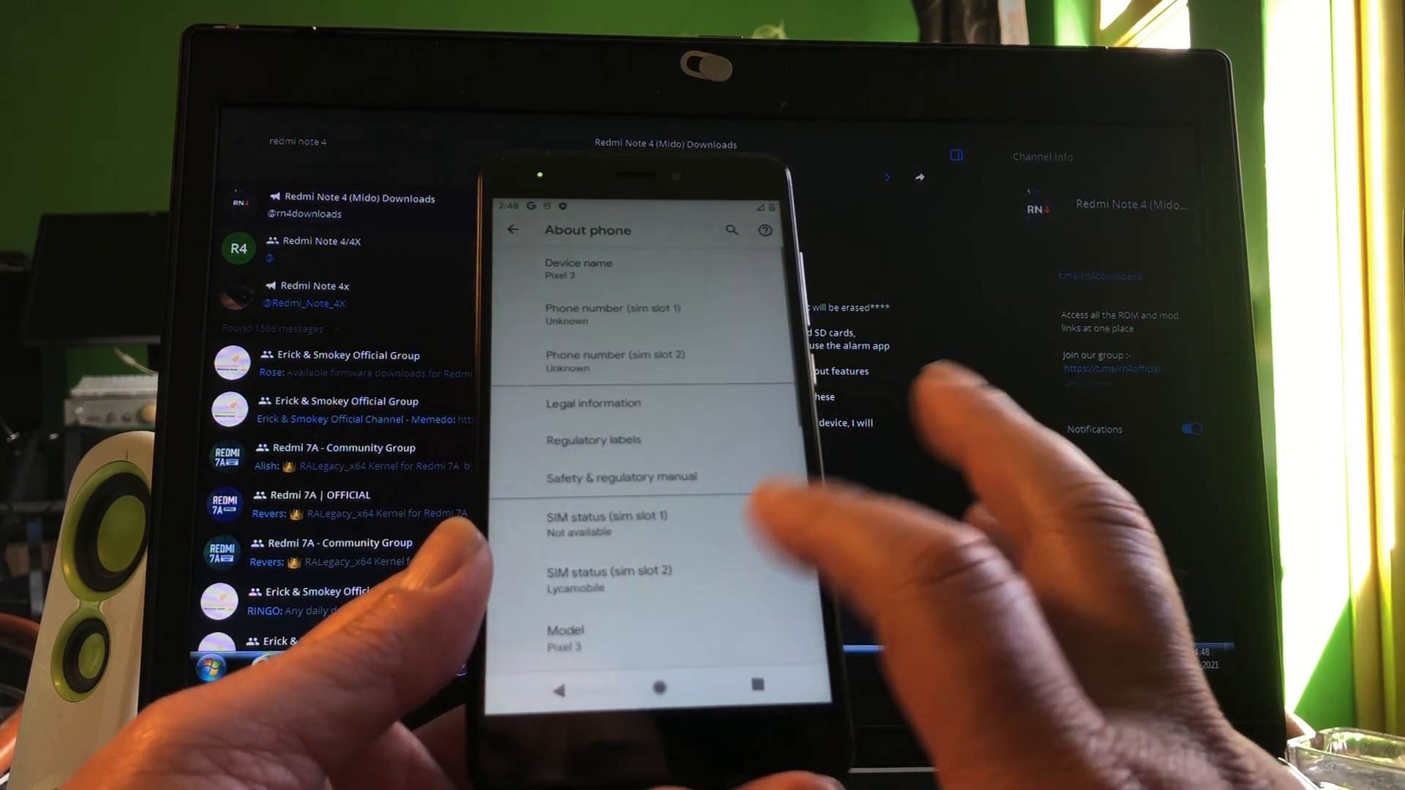
{"action": "scroll", "scroll_direction": "down", "scroll_amount": 3}
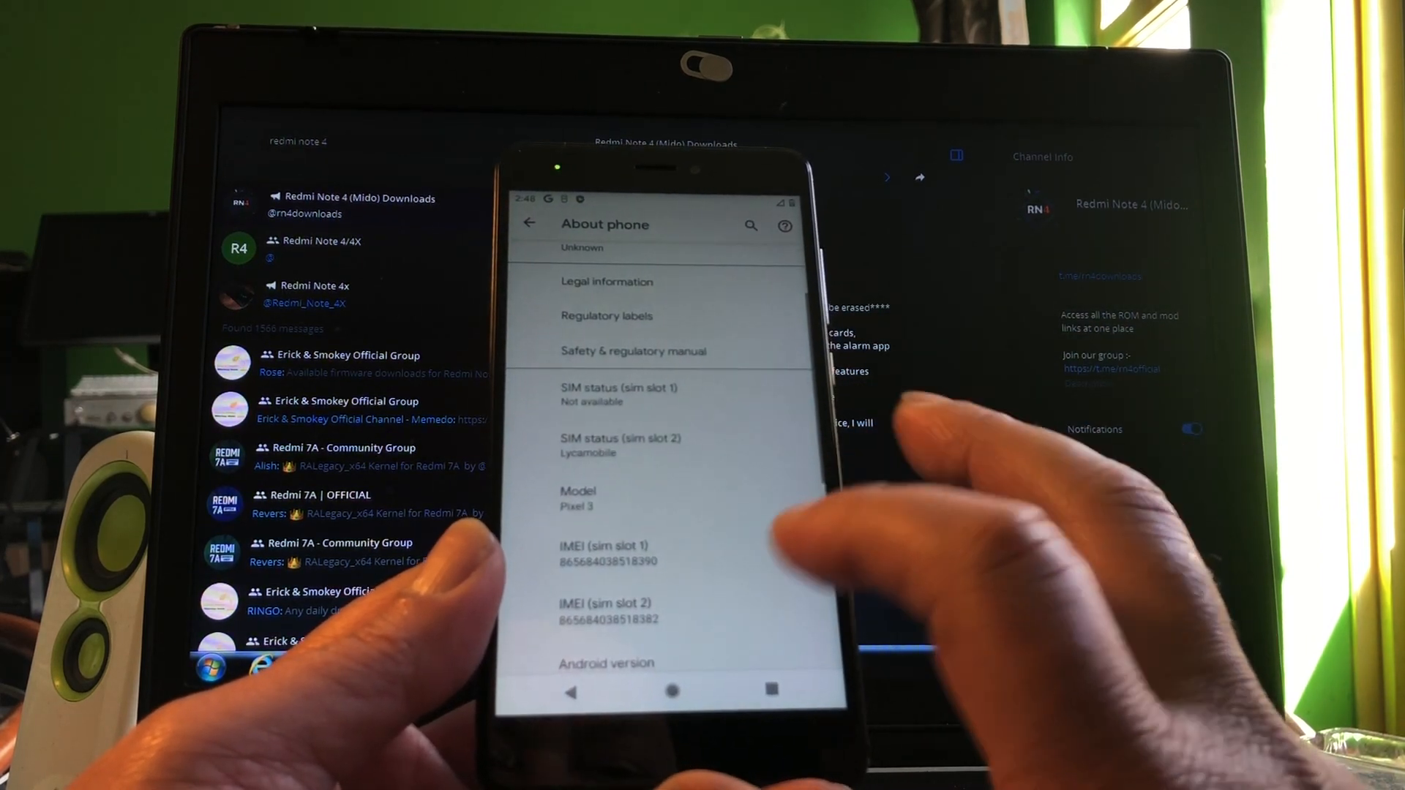
{"action": "left_click", "coordinate": [606, 663]}
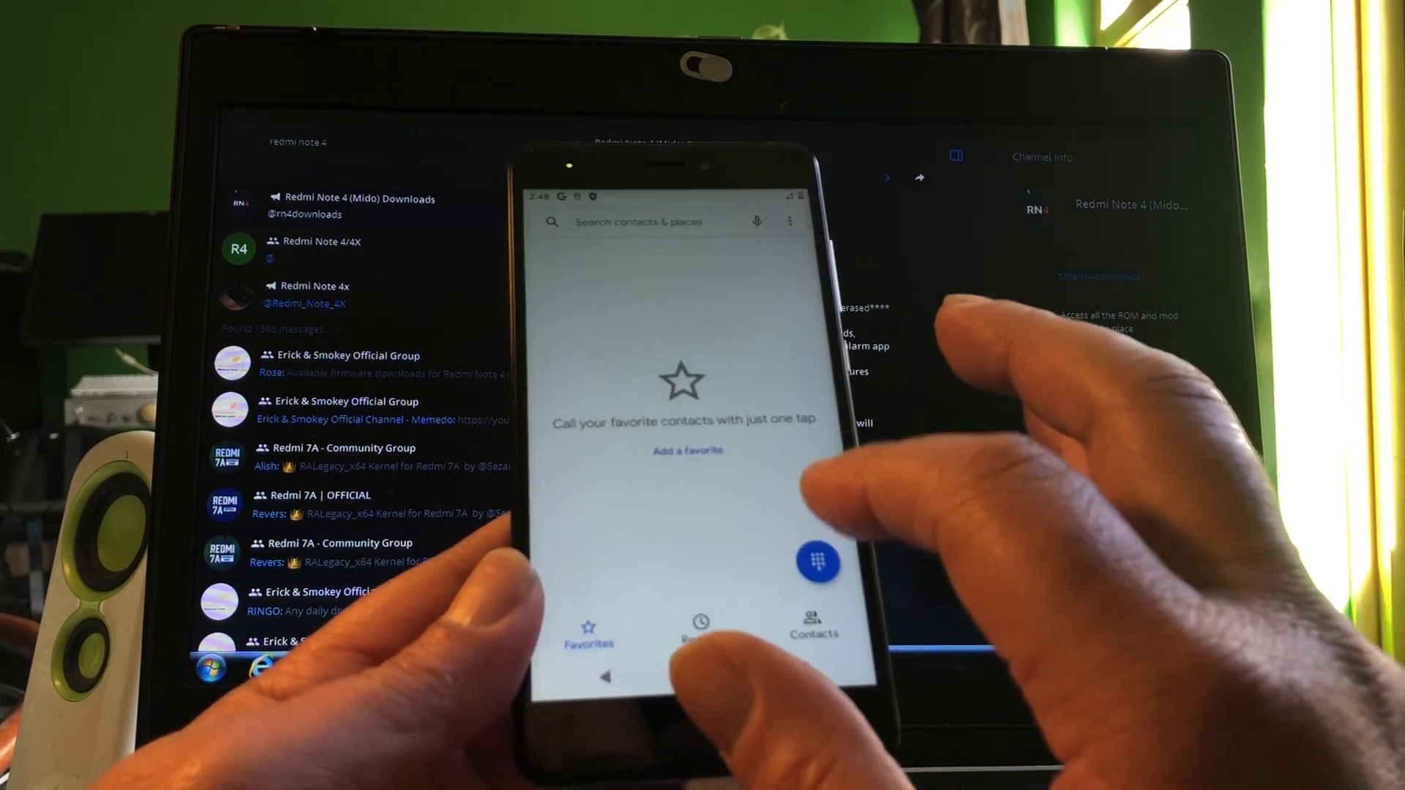
Enter 1244 on the dialer keypad to test it.
{"action": "left_click", "coordinate": [817, 562]}
{"action": "type", "text": "1244"}
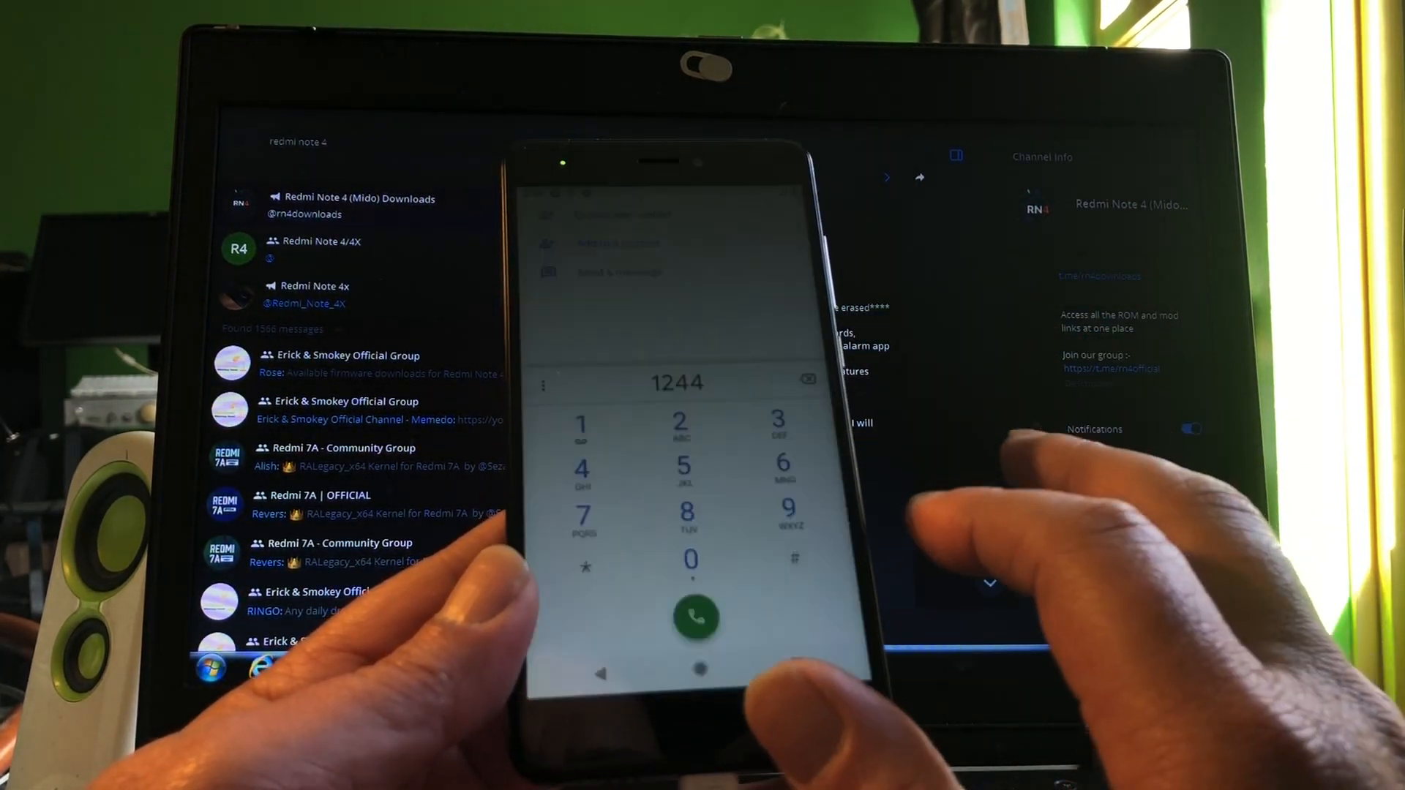
{"action": "left_click", "coordinate": [697, 616]}
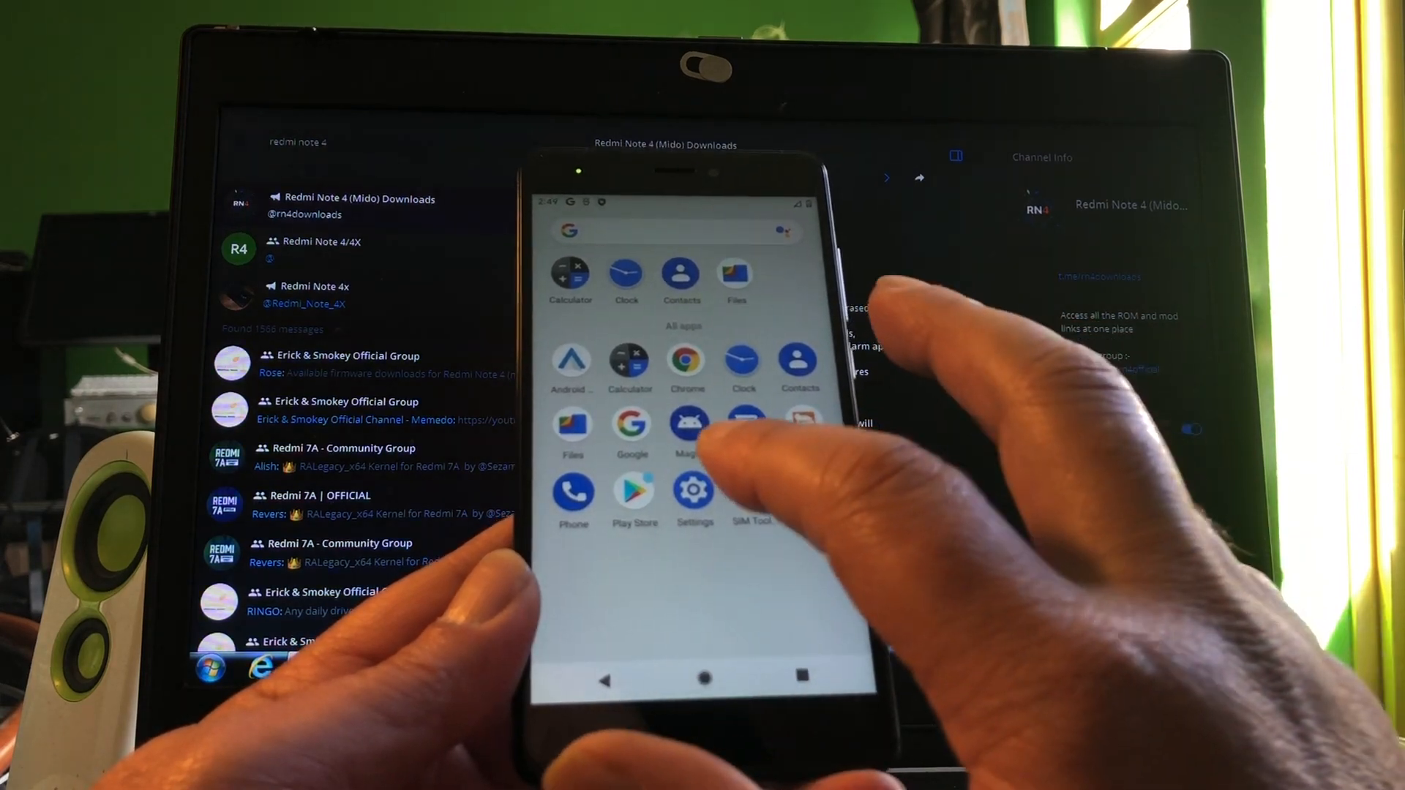
Select Gesture navigation on the System navigation page, replacing 3-button navigation.
{"action": "left_click", "coordinate": [693, 490]}
{"action": "type", "text": "gest"}
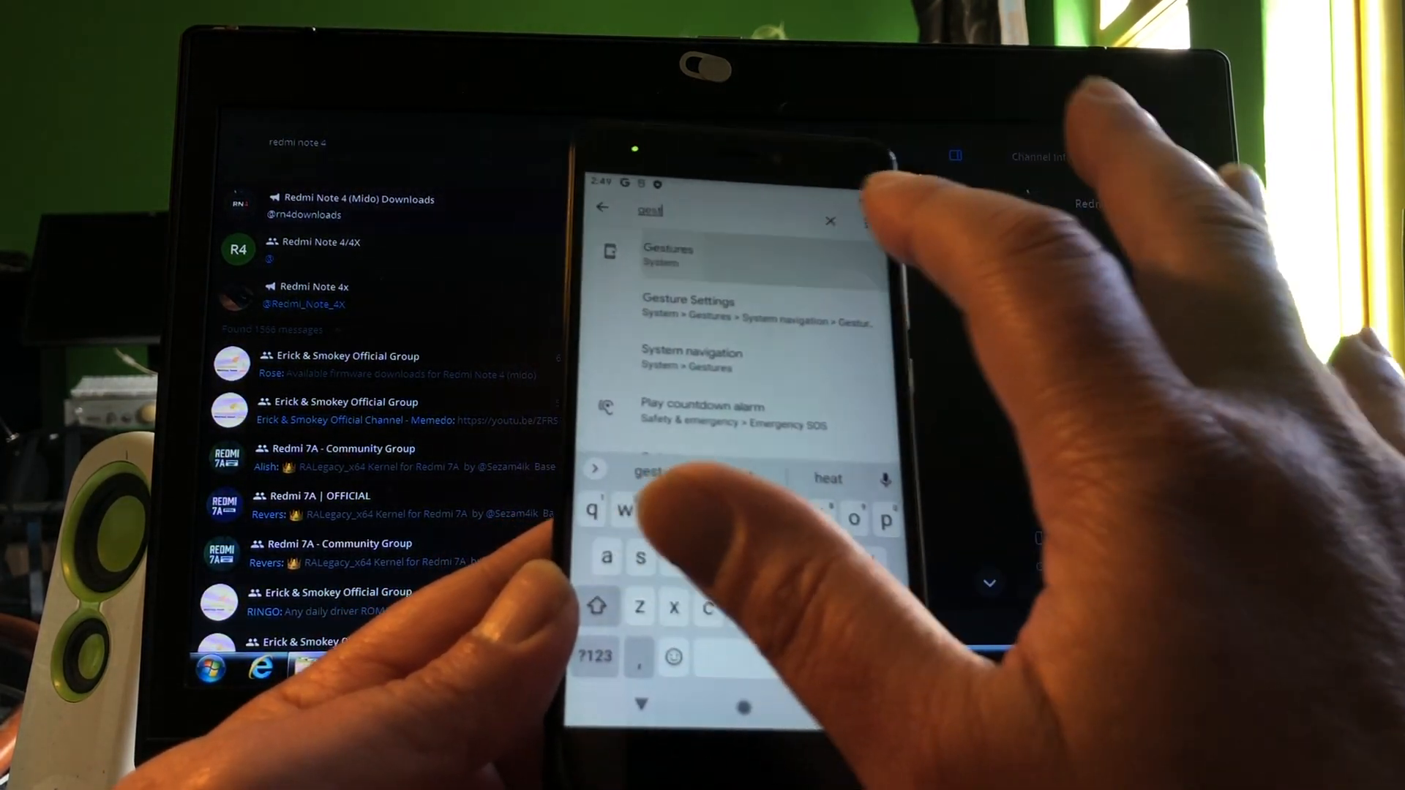
{"action": "left_click", "coordinate": [669, 255]}
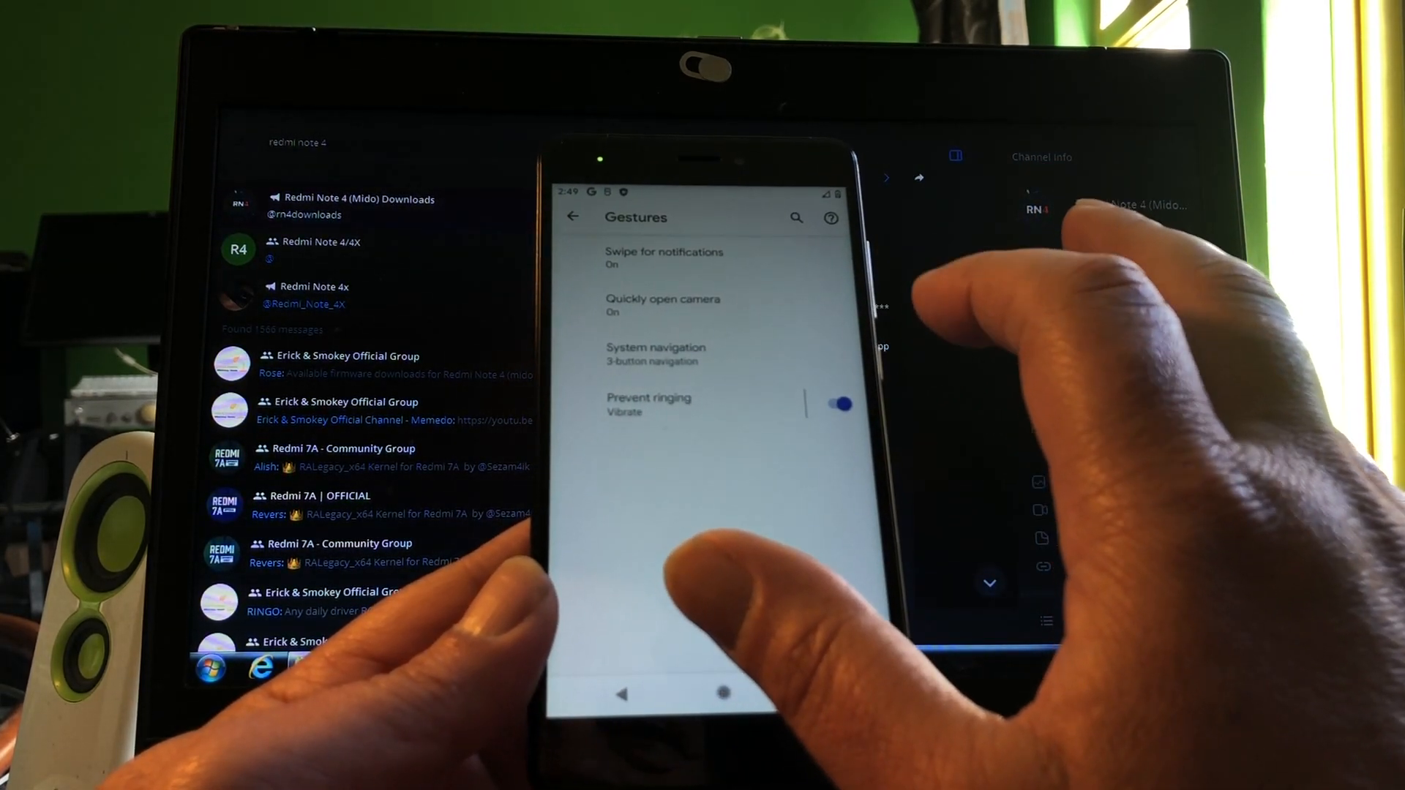
{"action": "left_click", "coordinate": [656, 355]}
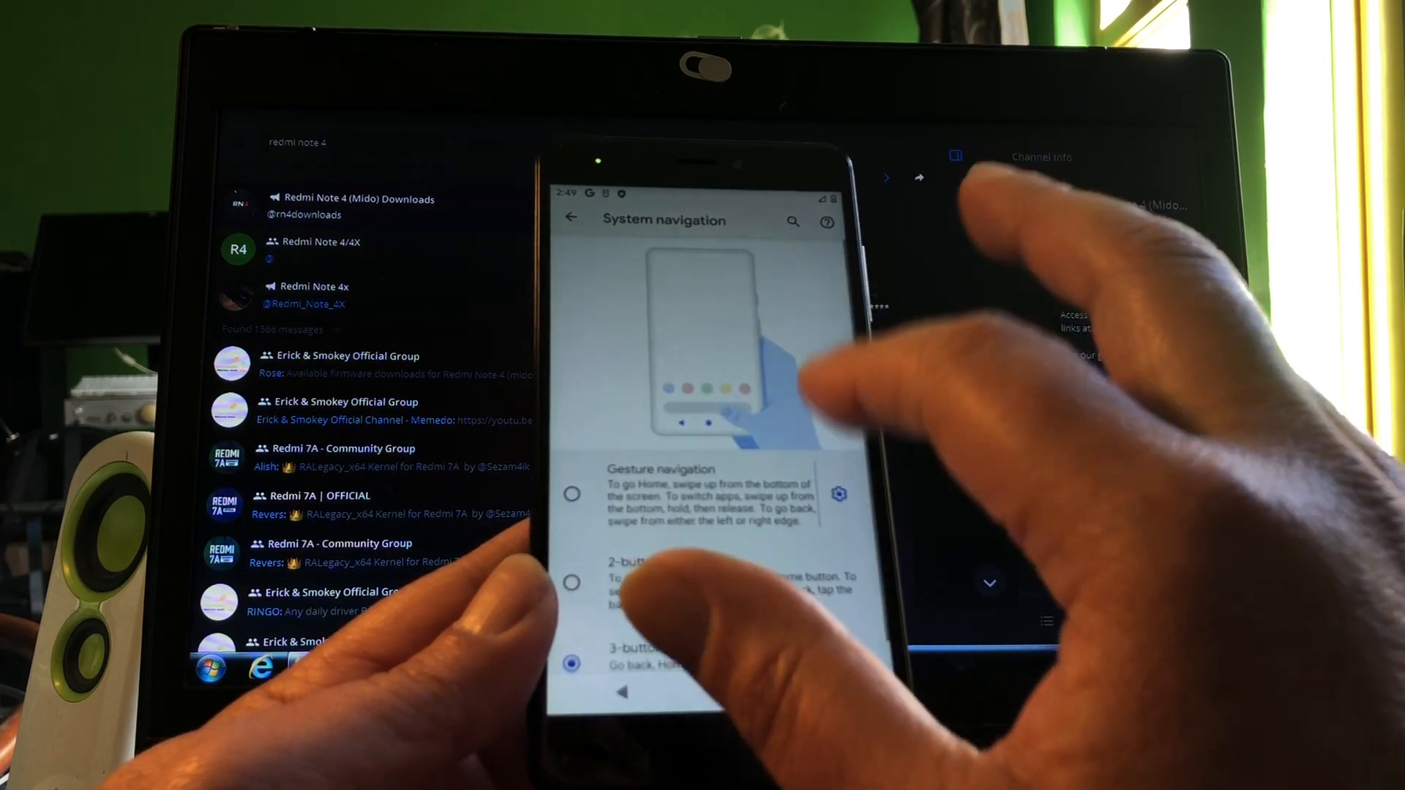
{"action": "left_click", "coordinate": [573, 493]}
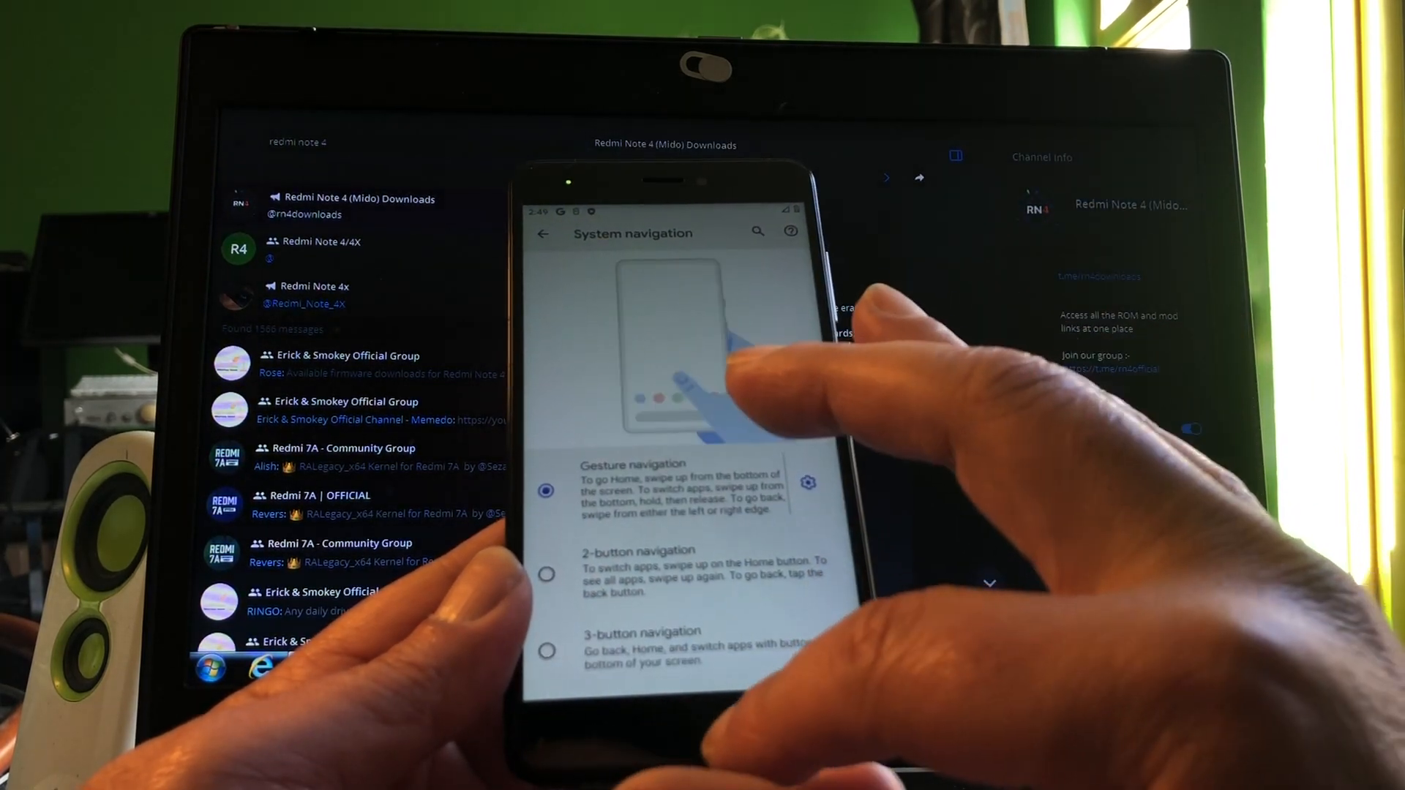